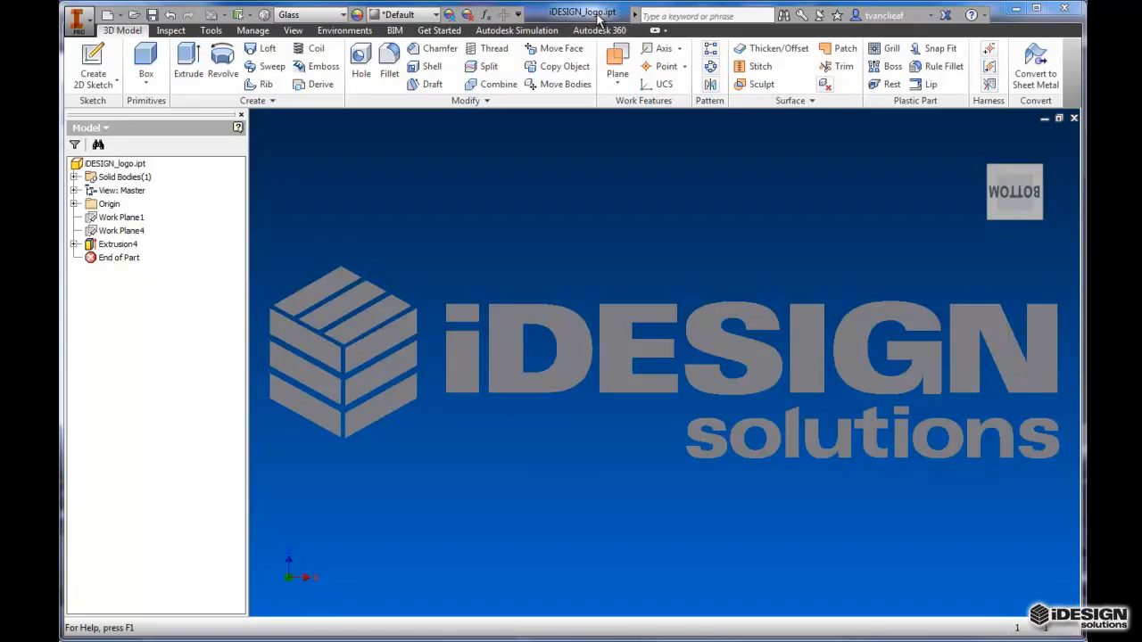
mouse_move(363, 263)
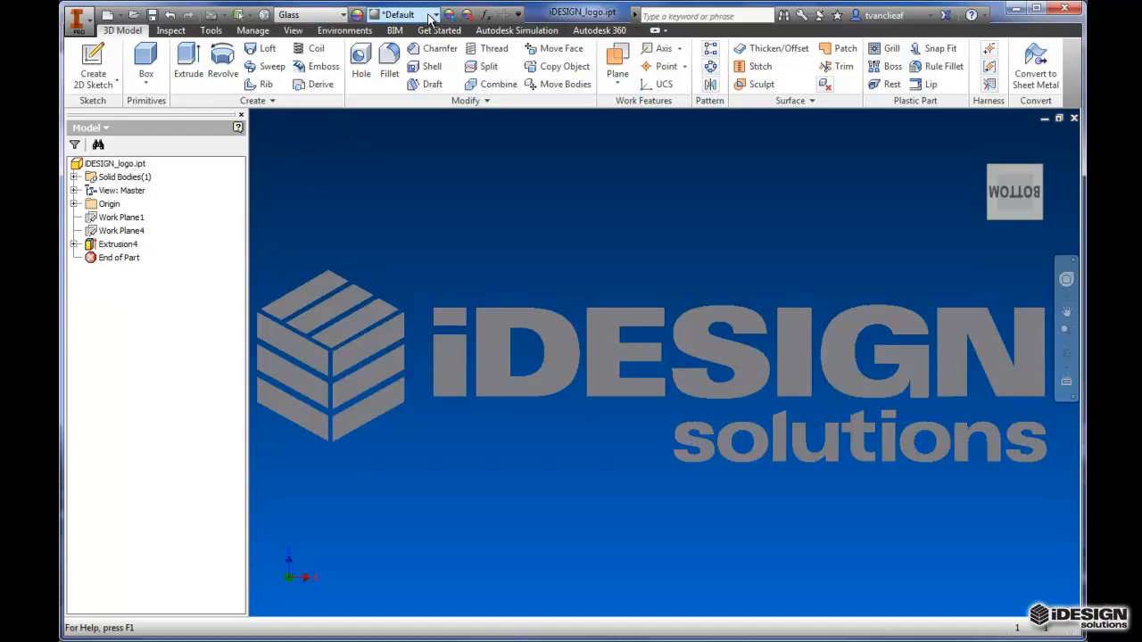
Apply Clear Override from the Quick Access Toolbar Appearance list to the logo part
click(434, 15)
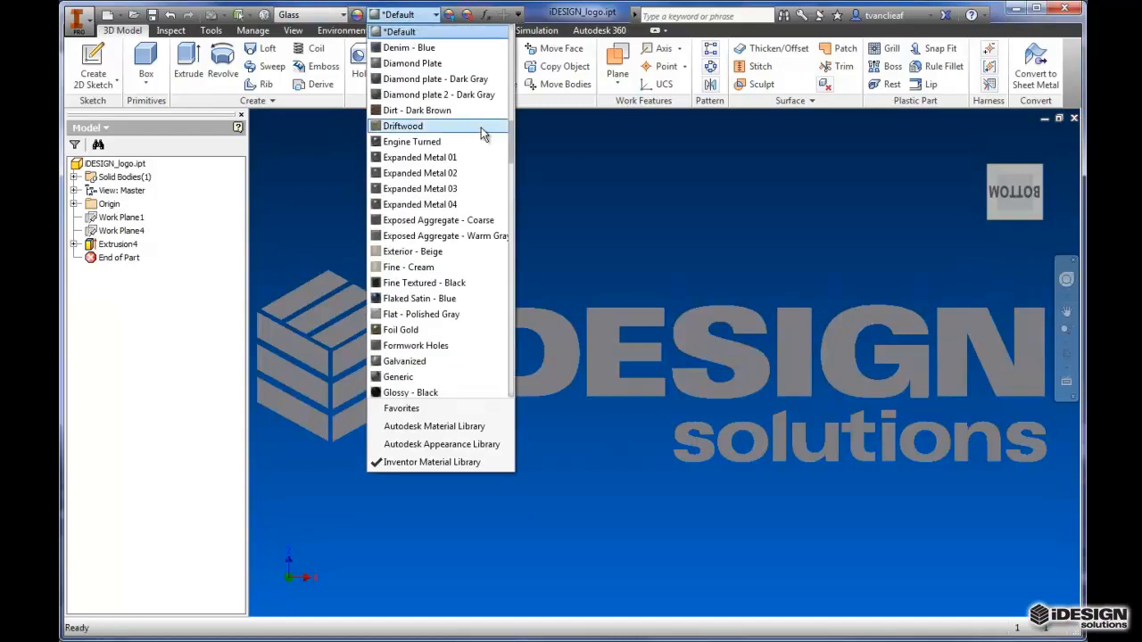
mouse_move(416, 110)
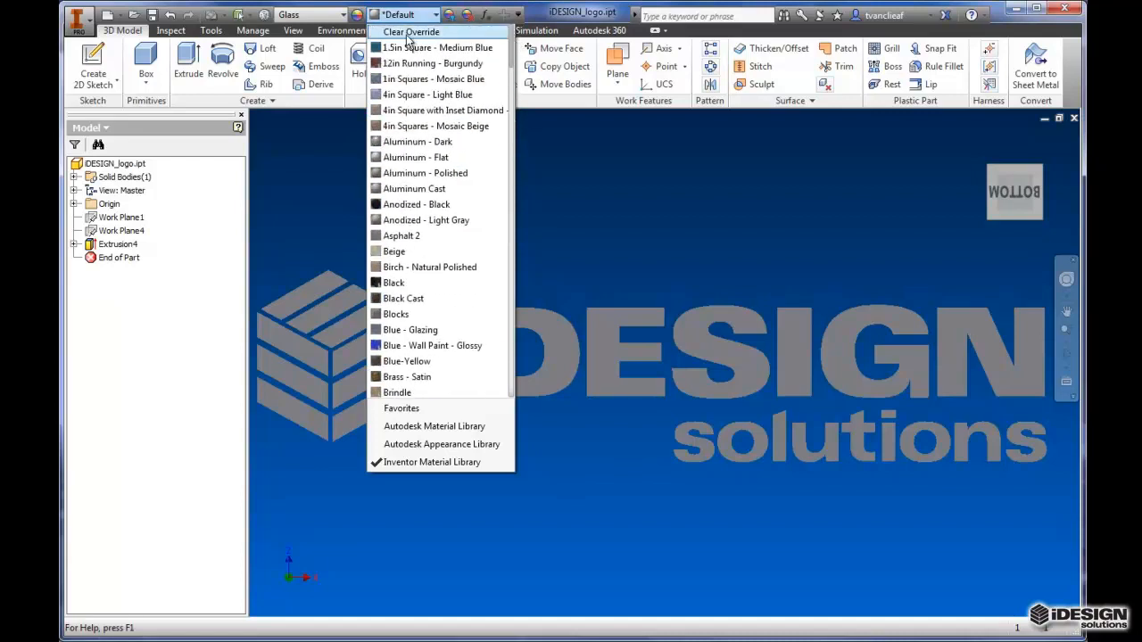
click(411, 31)
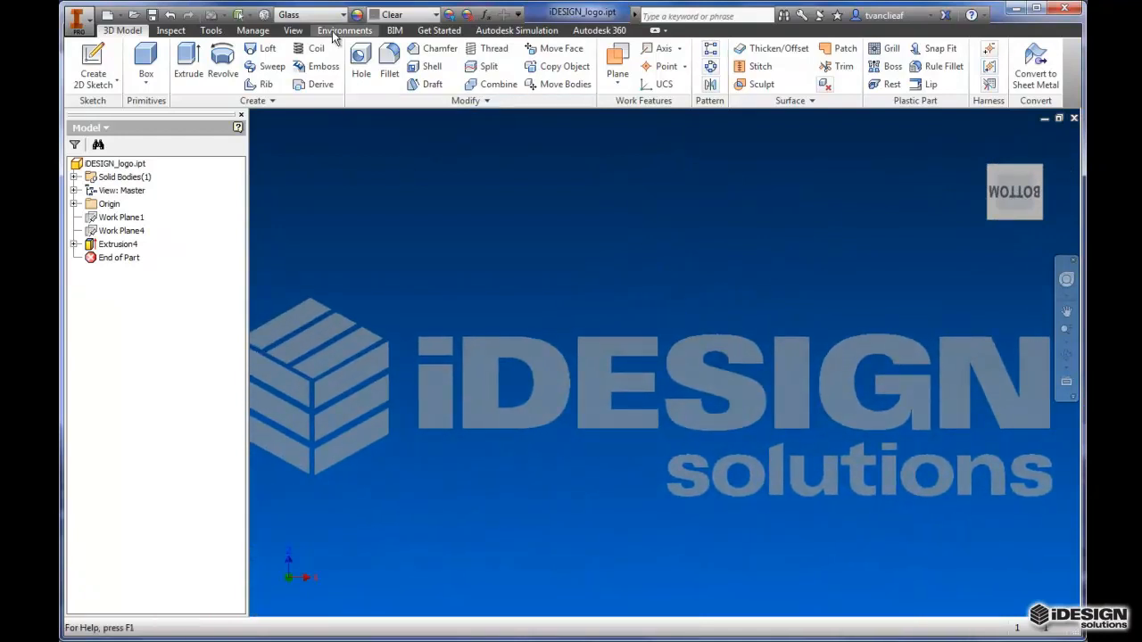
Set the logo part's material to Stainless Steel from the Material list
click(343, 16)
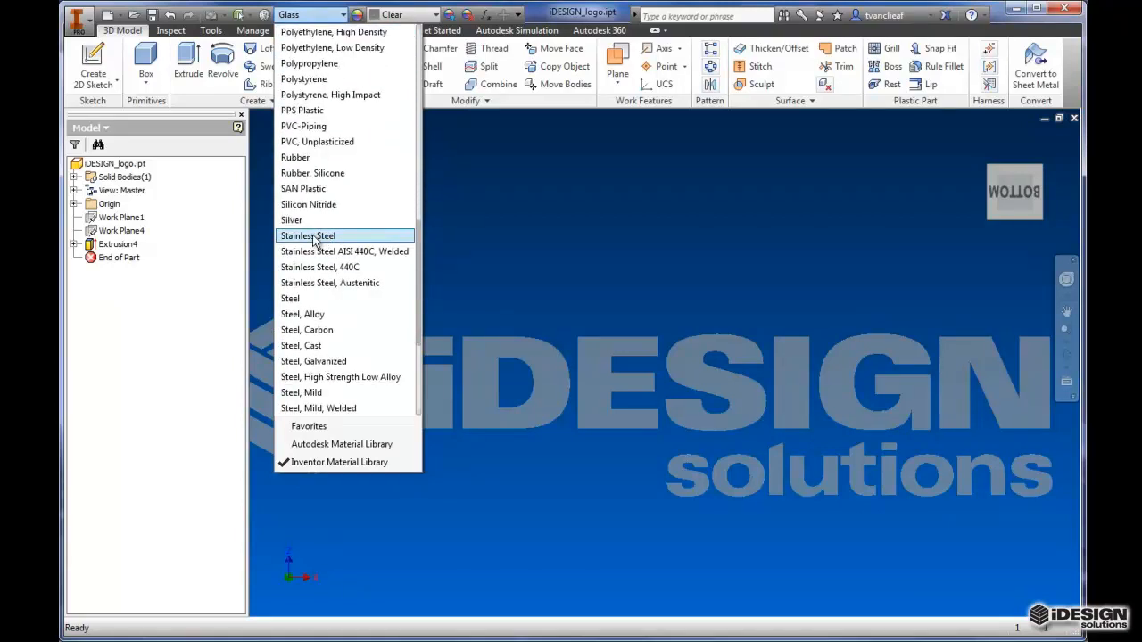
click(307, 235)
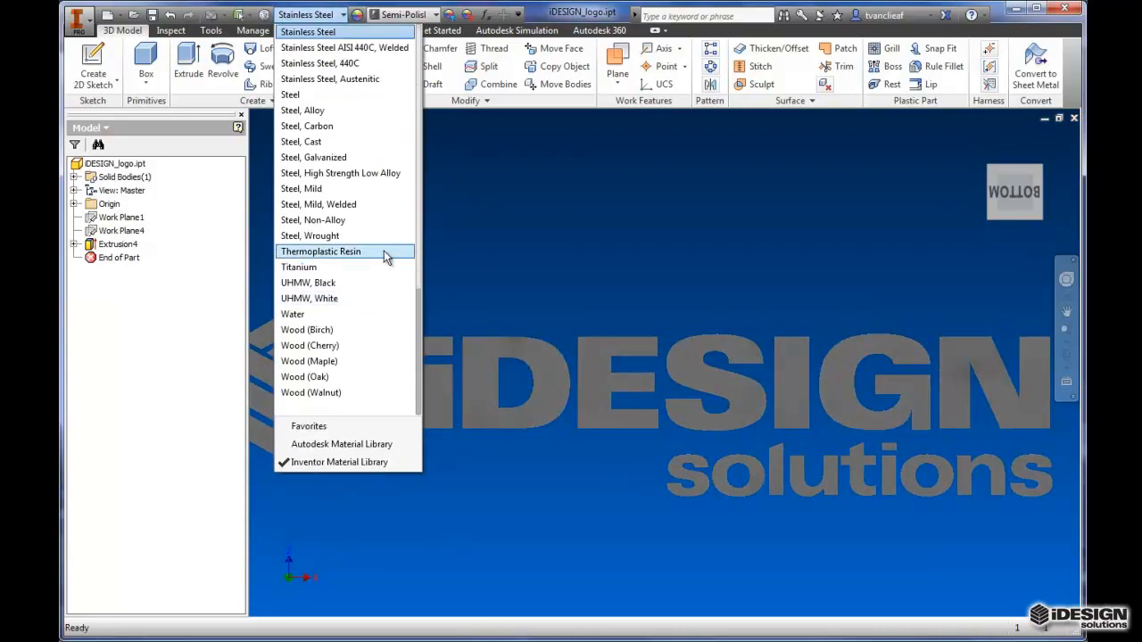
mouse_move(341, 172)
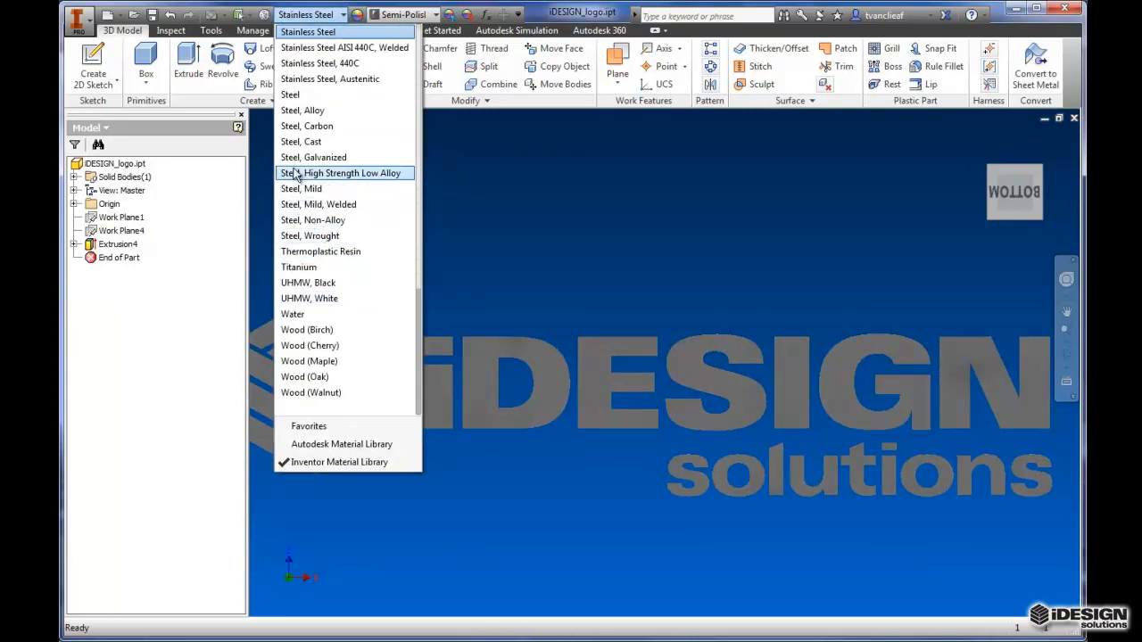
mouse_move(322, 250)
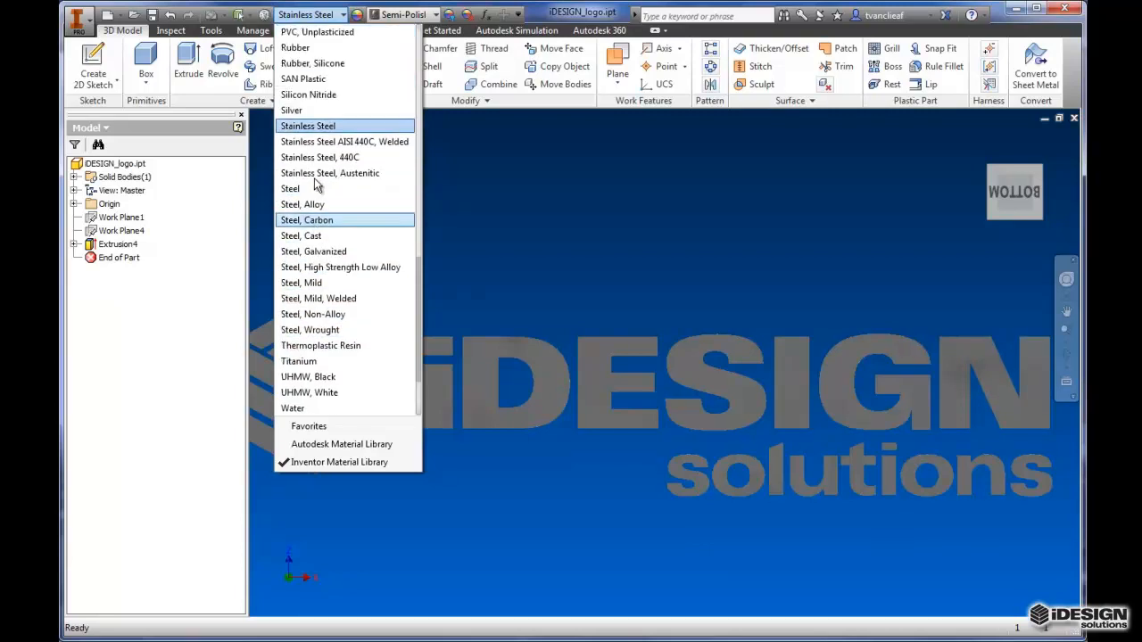
scroll(up, 3)
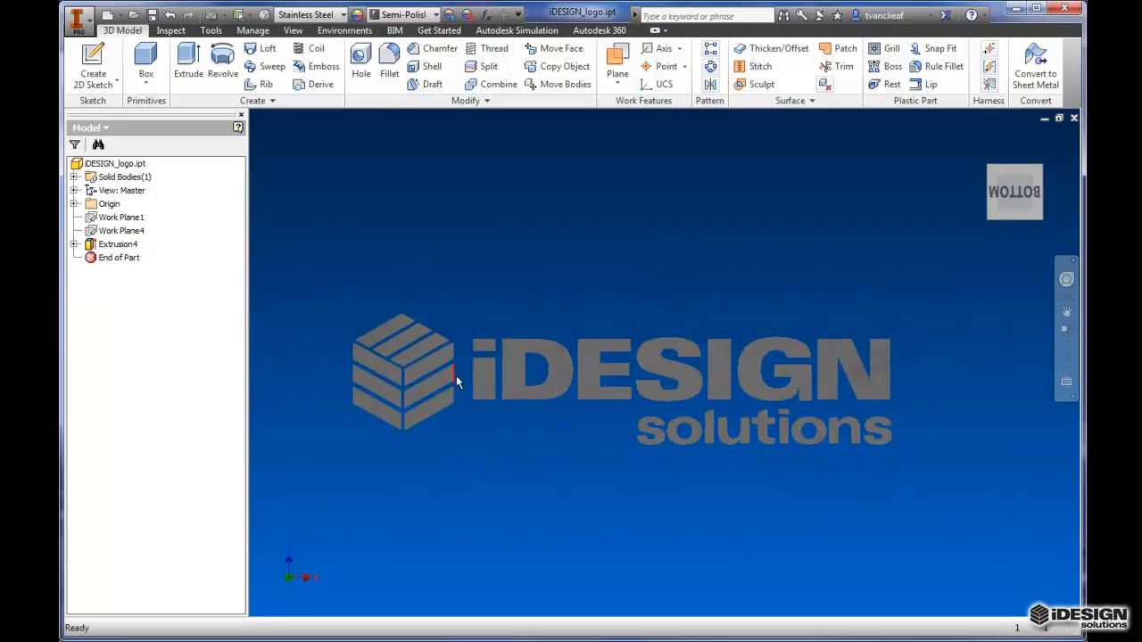
mouse_move(370, 395)
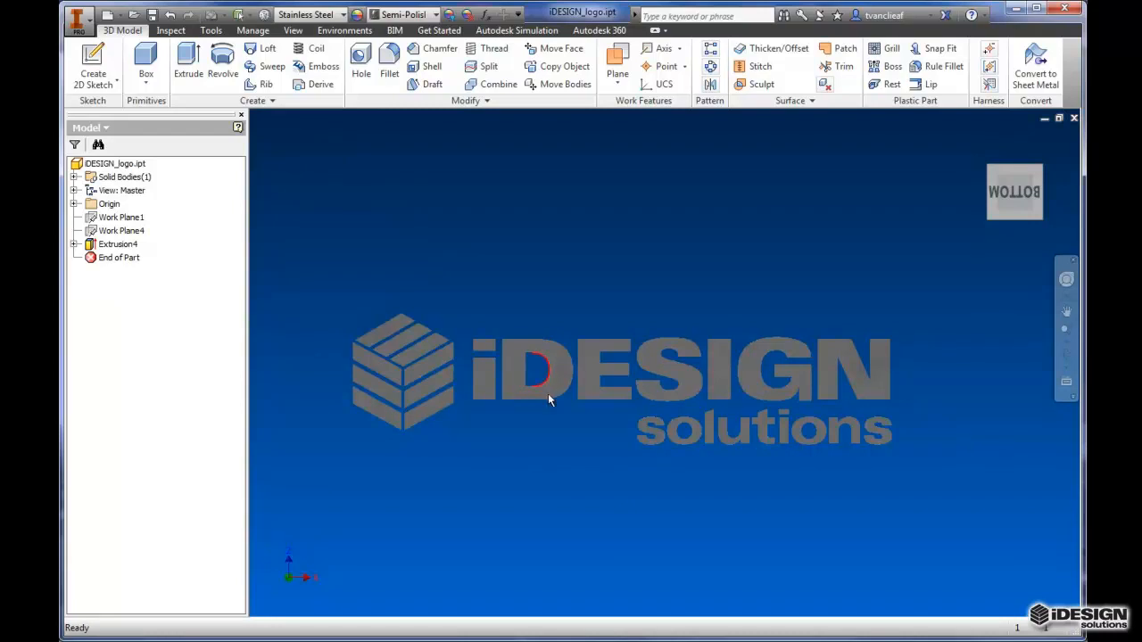
mouse_move(625, 449)
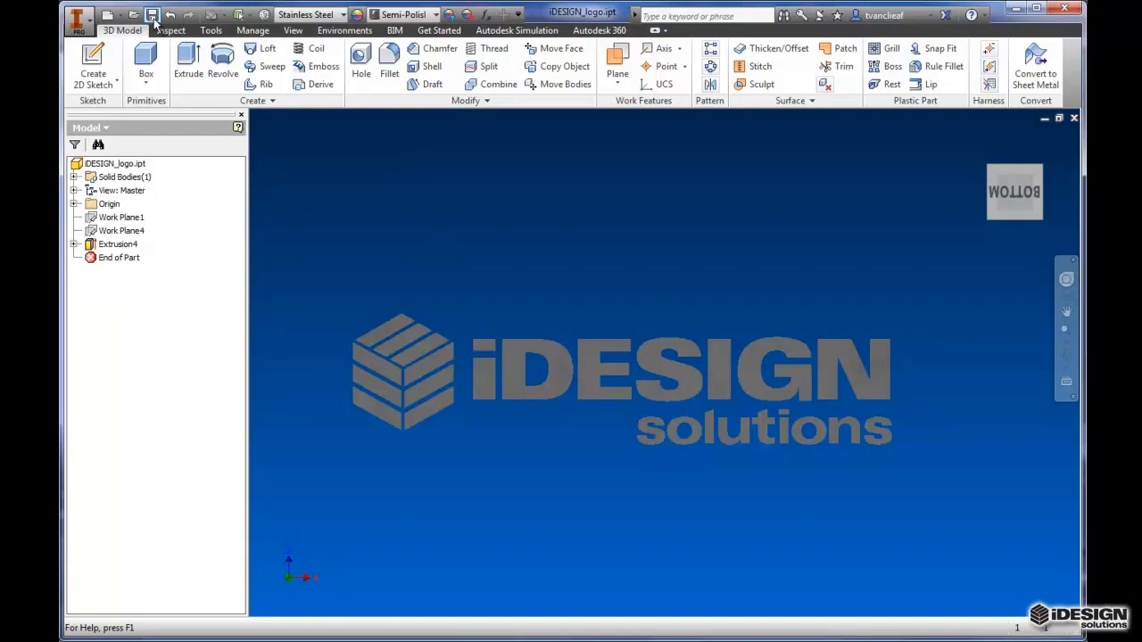
Save the Stainless Steel logo part and start Export to DWG
click(153, 15)
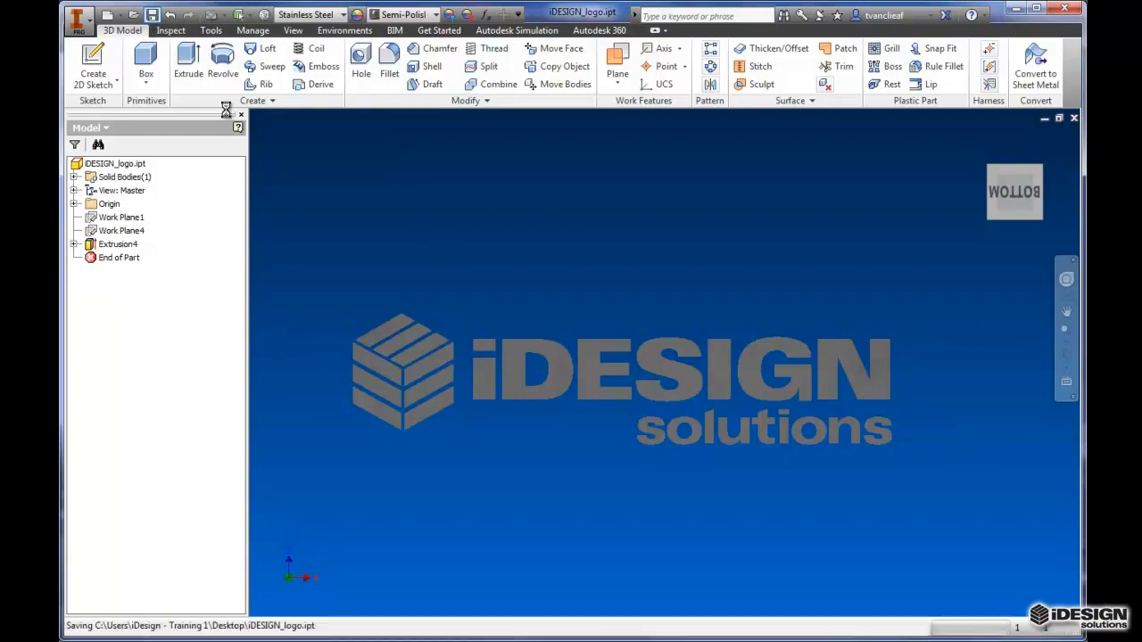
click(121, 230)
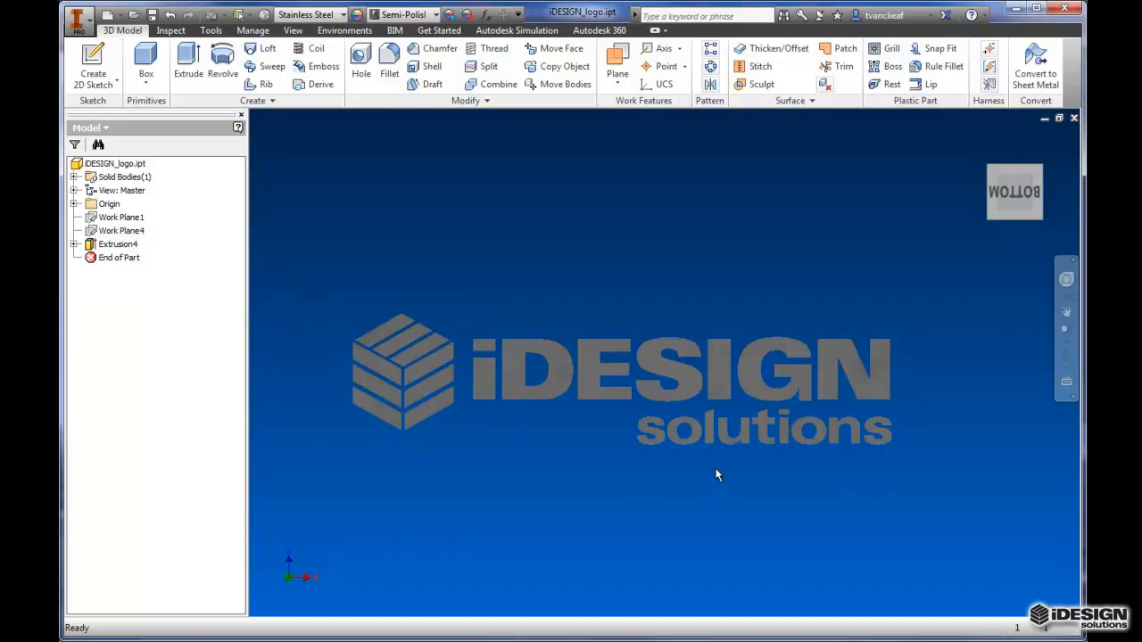
mouse_move(640, 350)
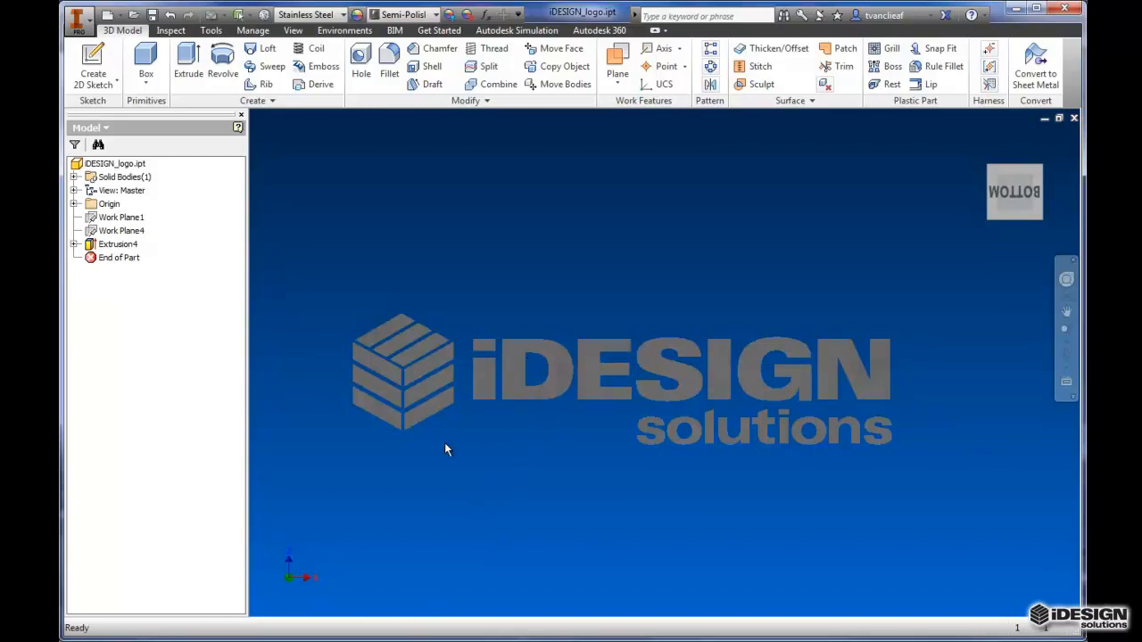
mouse_move(373, 219)
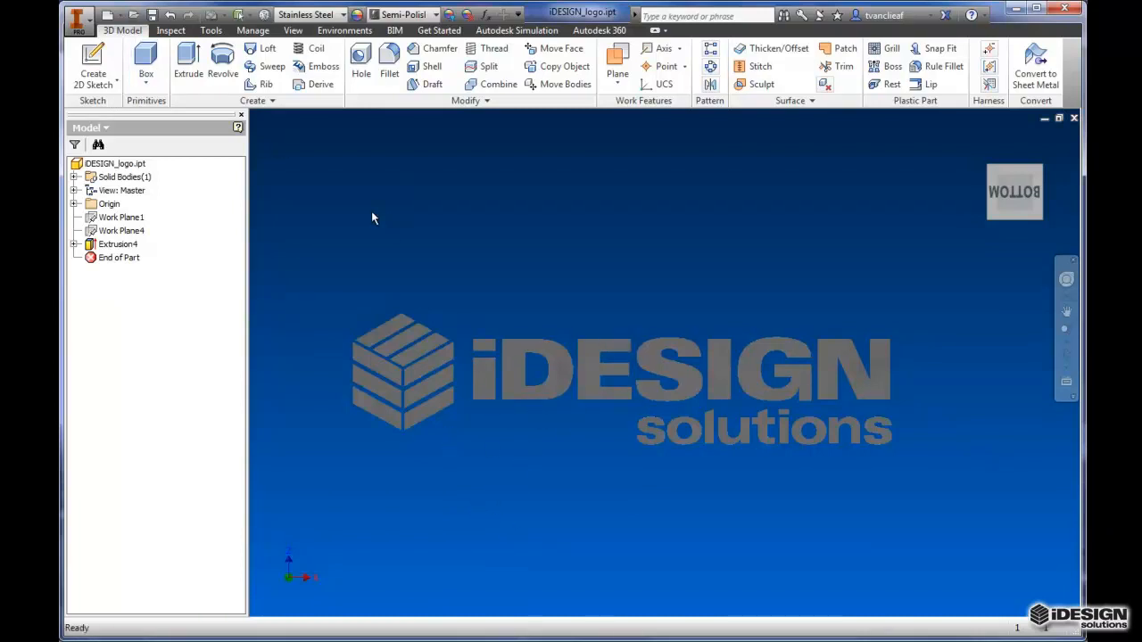
click(78, 16)
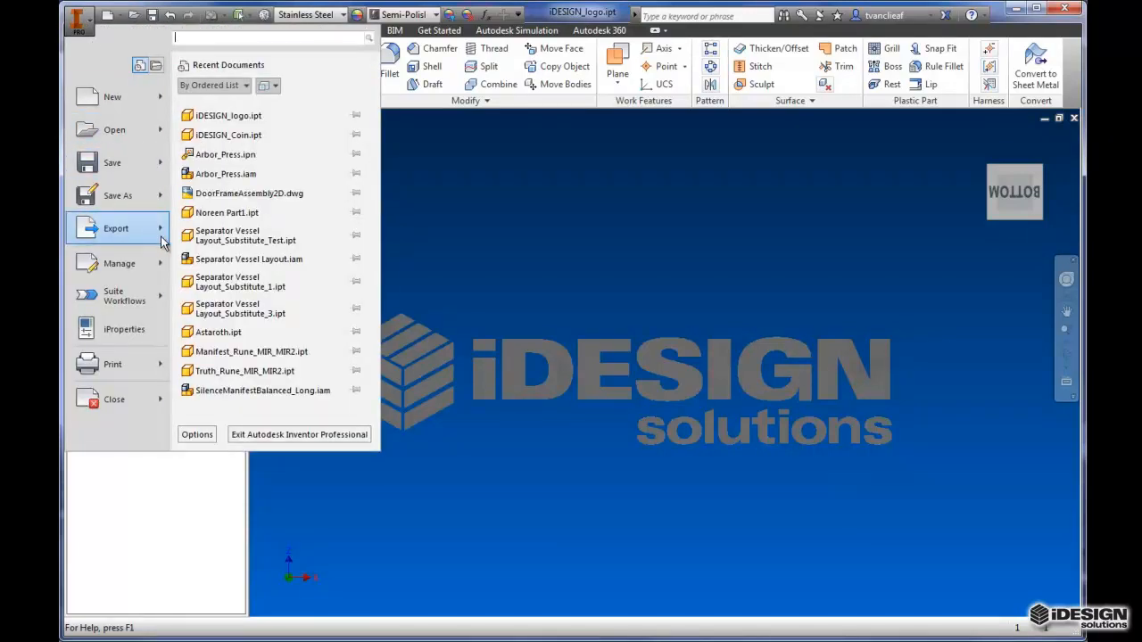
click(116, 227)
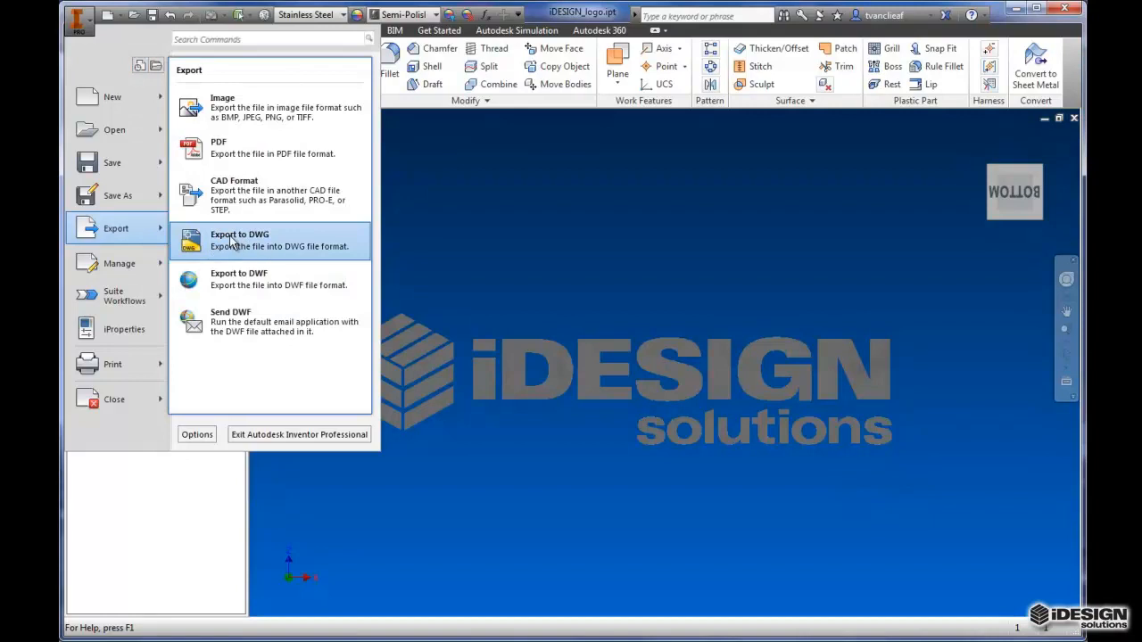
click(239, 240)
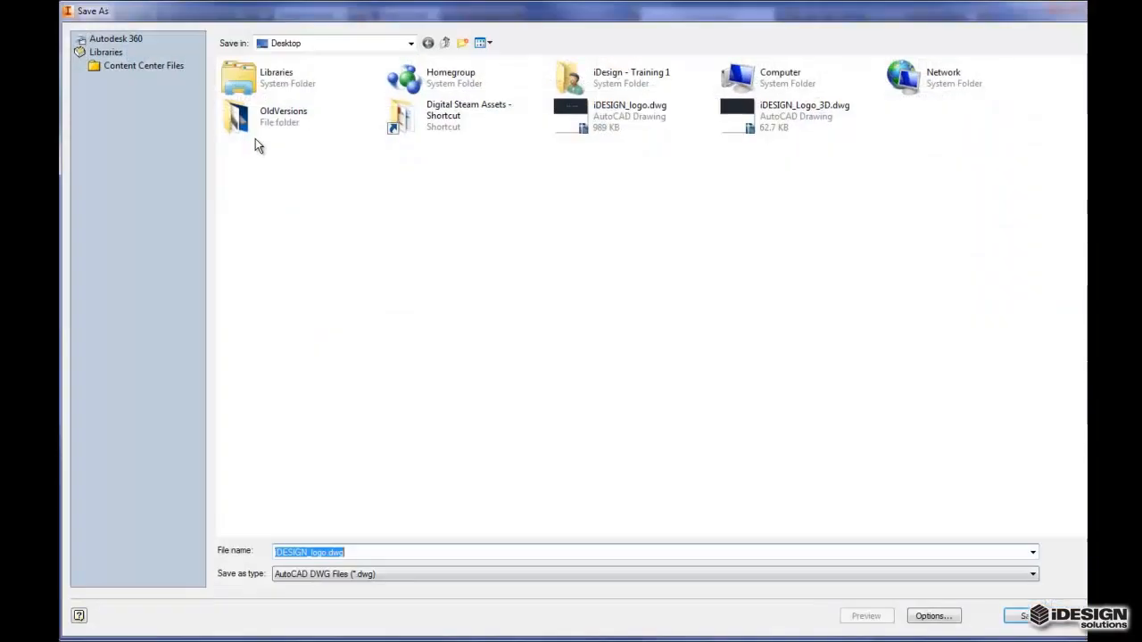
mouse_move(410, 552)
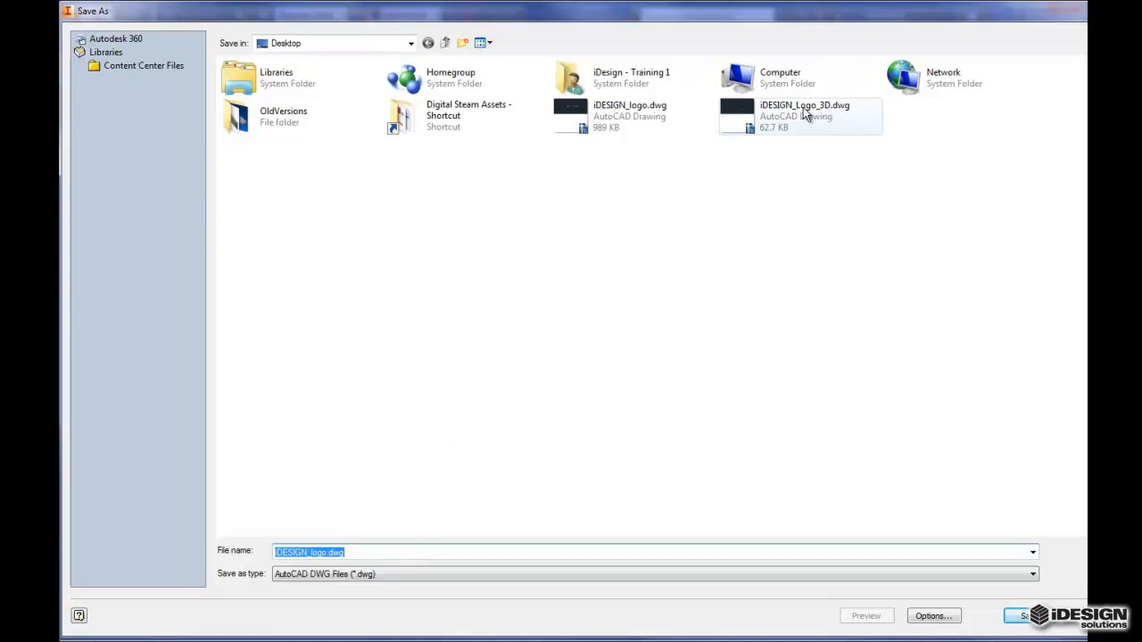
mouse_move(822, 116)
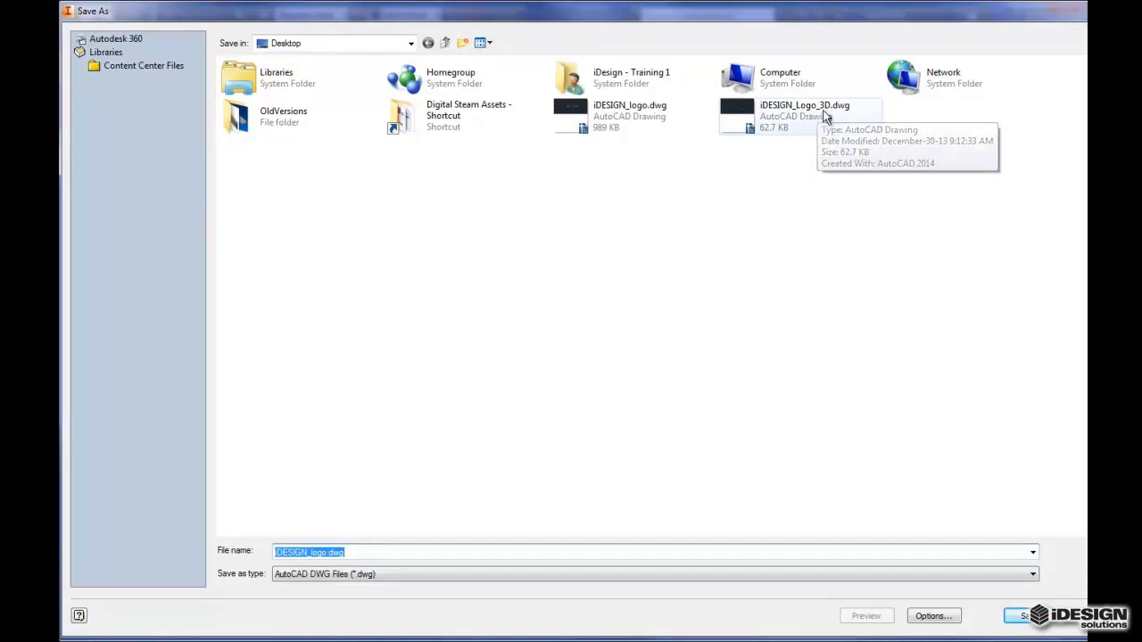
mouse_move(635, 258)
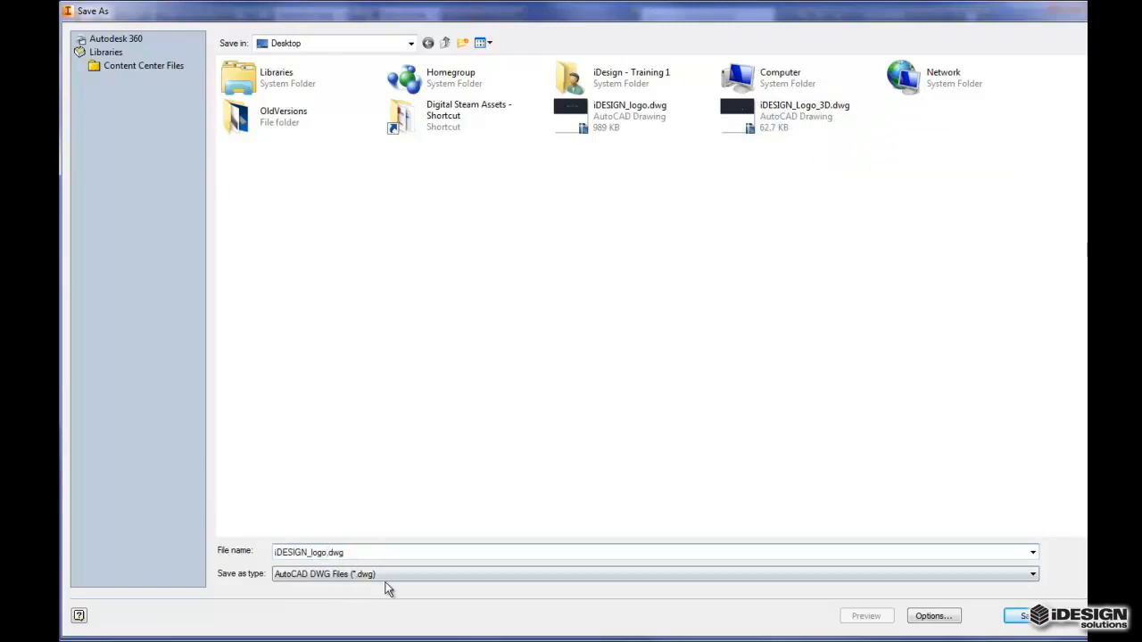
Name the DWG export iDESIGN_logo_Model.dwg and confirm the save
text(_Model)
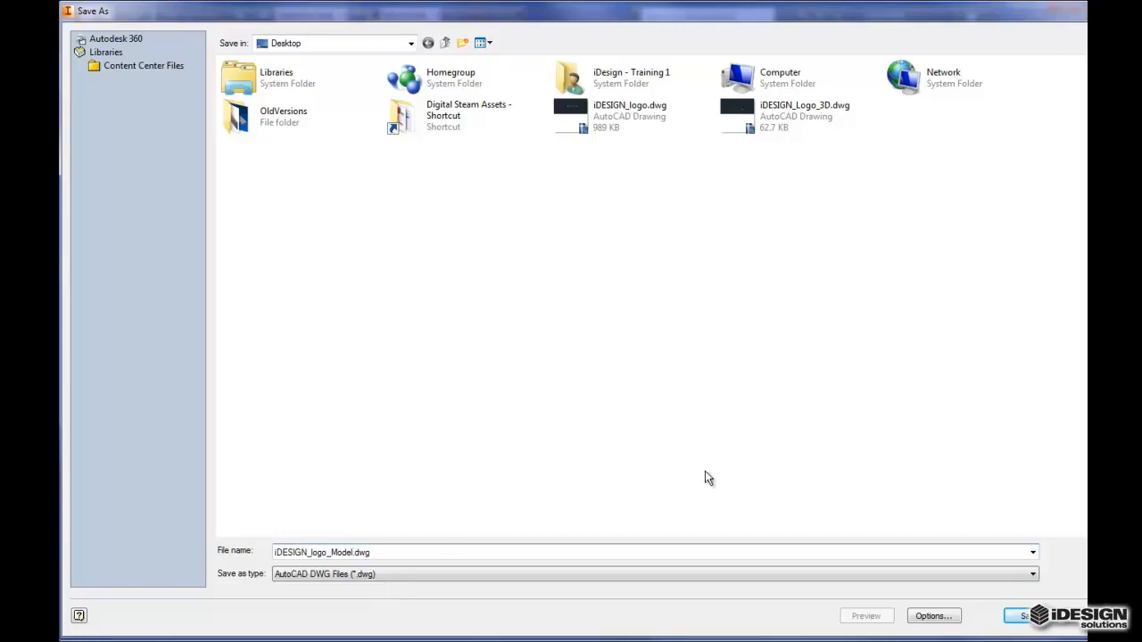
mouse_move(1022, 617)
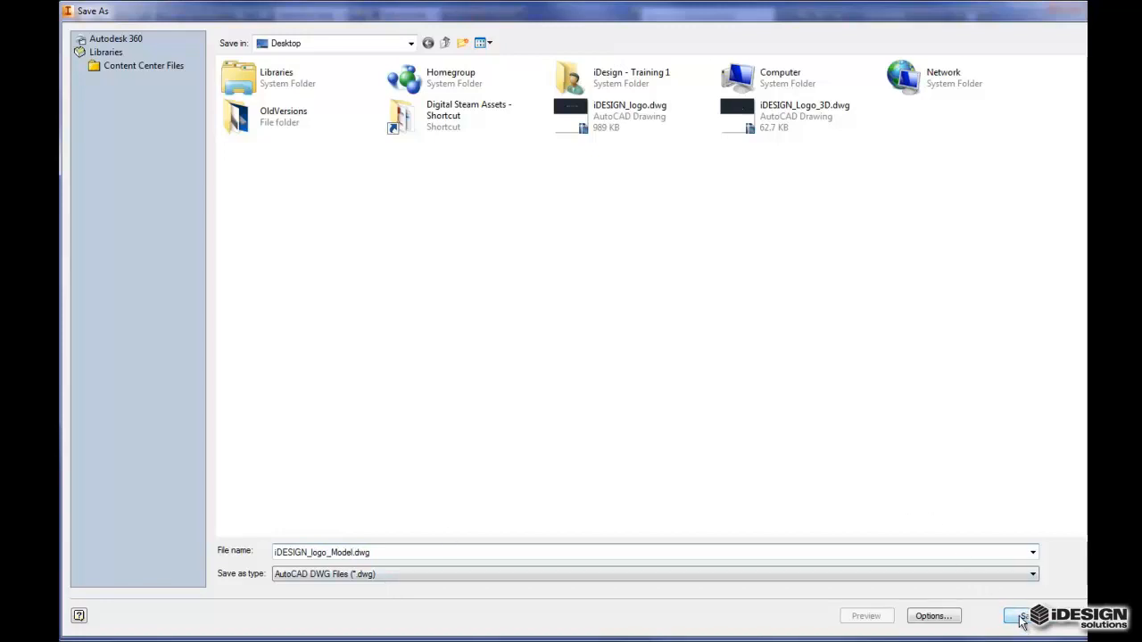
click(1017, 615)
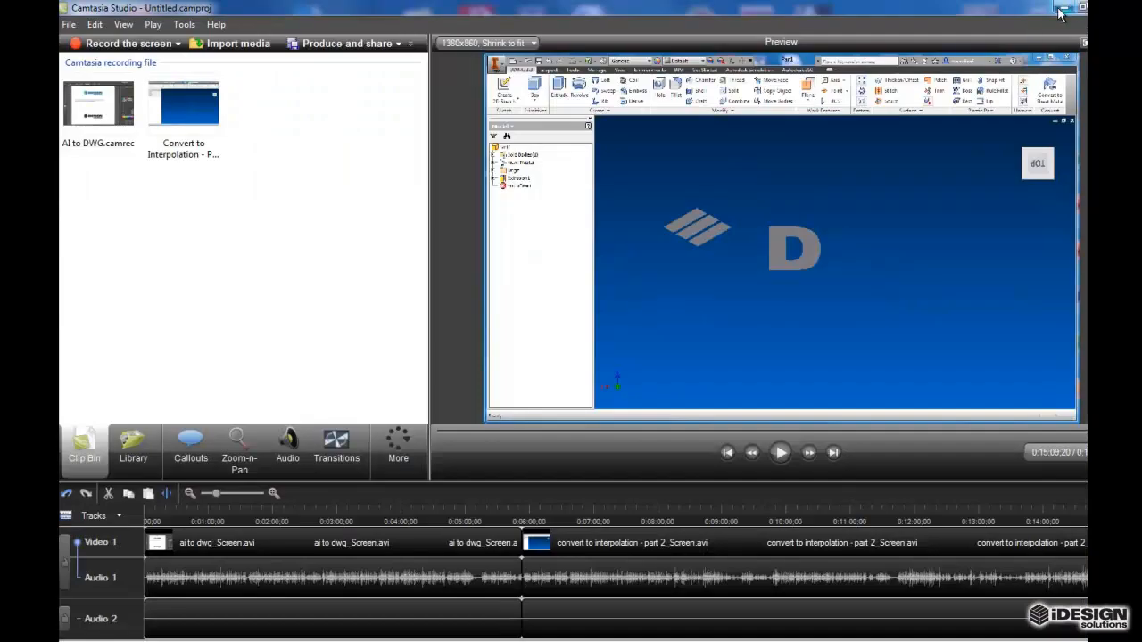
Rename the desktop file iDESIGN_Logo_3D.dwg to iDESIGN_Logo_2D.dwg
click(1061, 7)
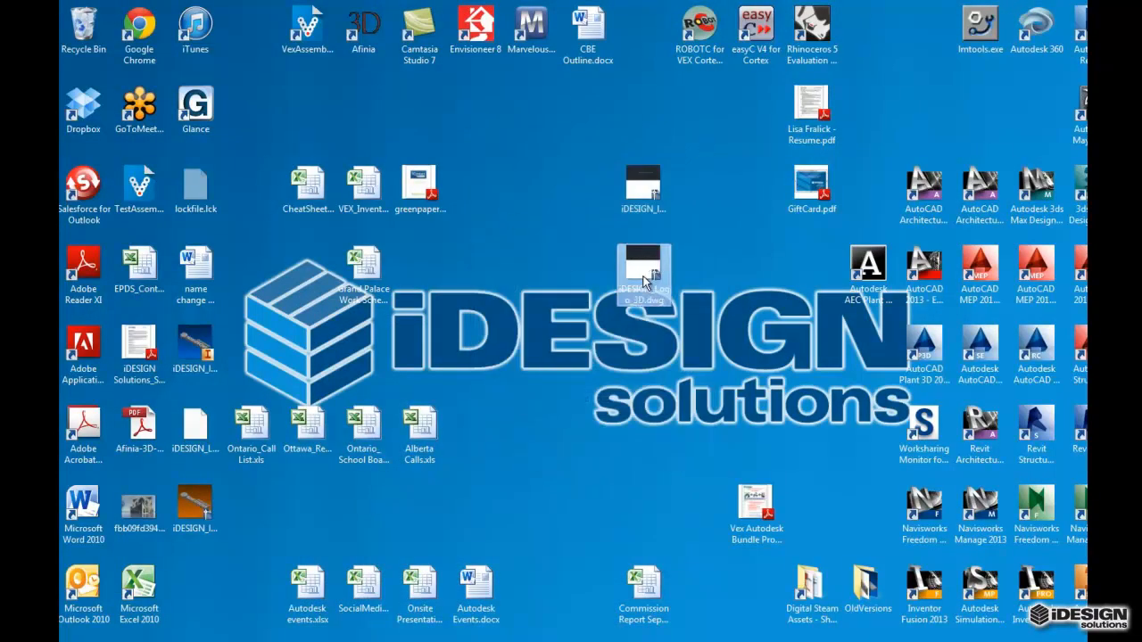
right_click(643, 277)
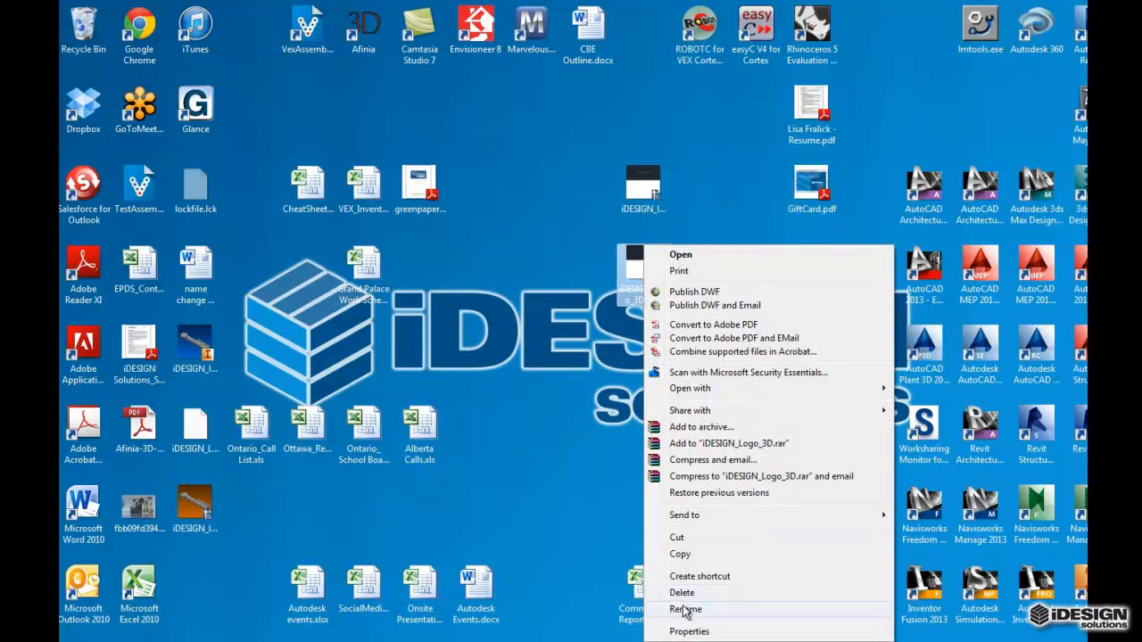
click(685, 609)
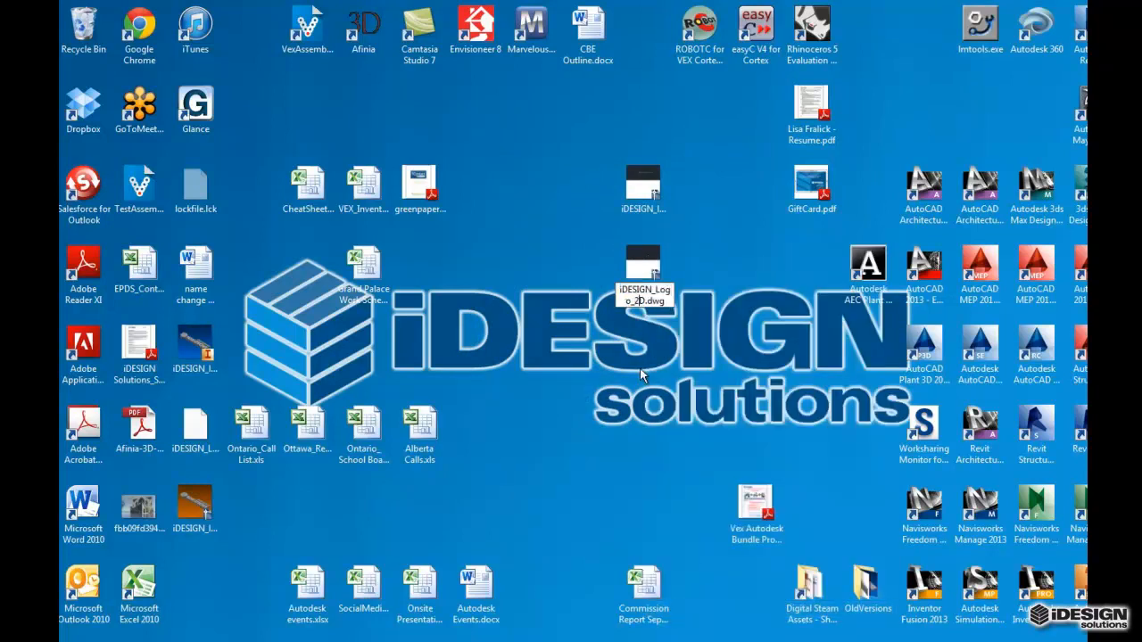
click(642, 264)
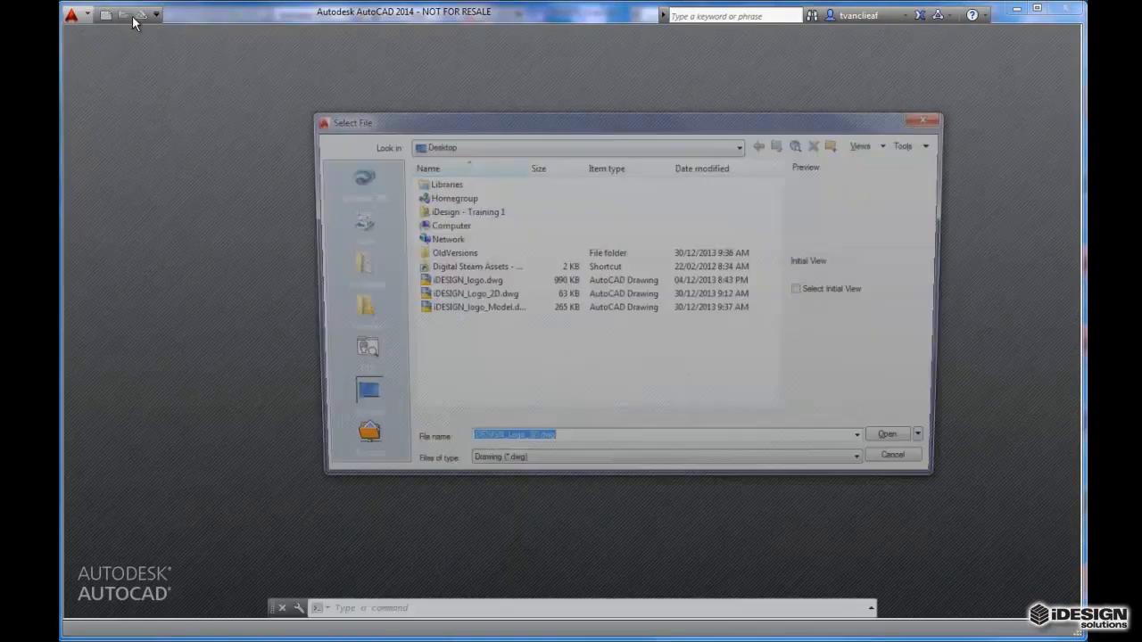
Open iDESIGN_logo_Model.dwg from the Desktop folder
click(470, 310)
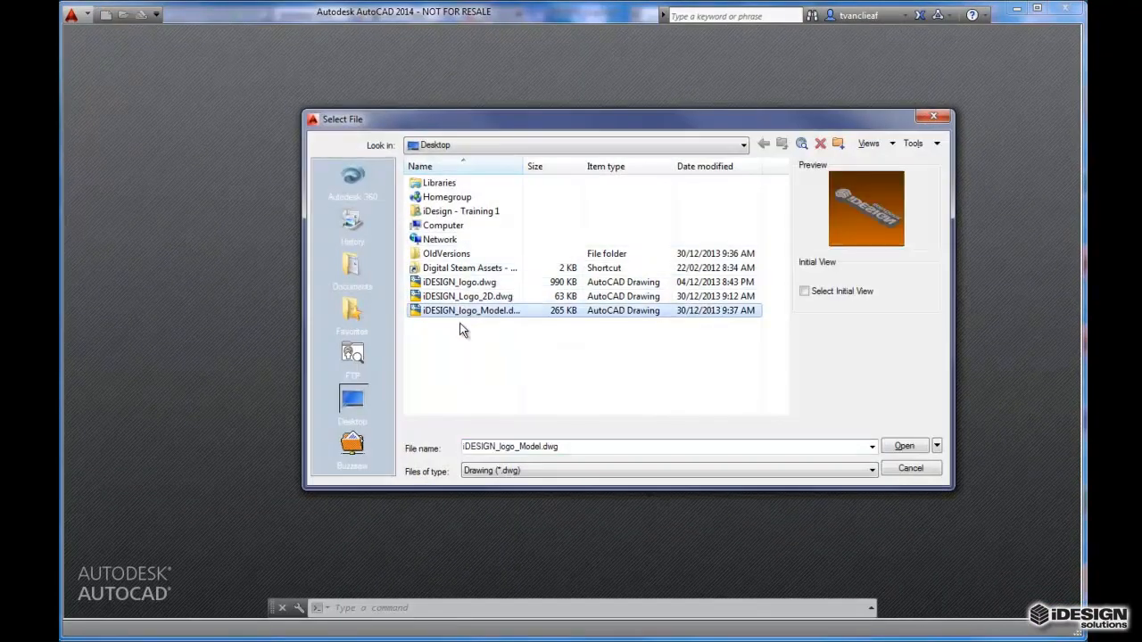
mouse_move(904, 445)
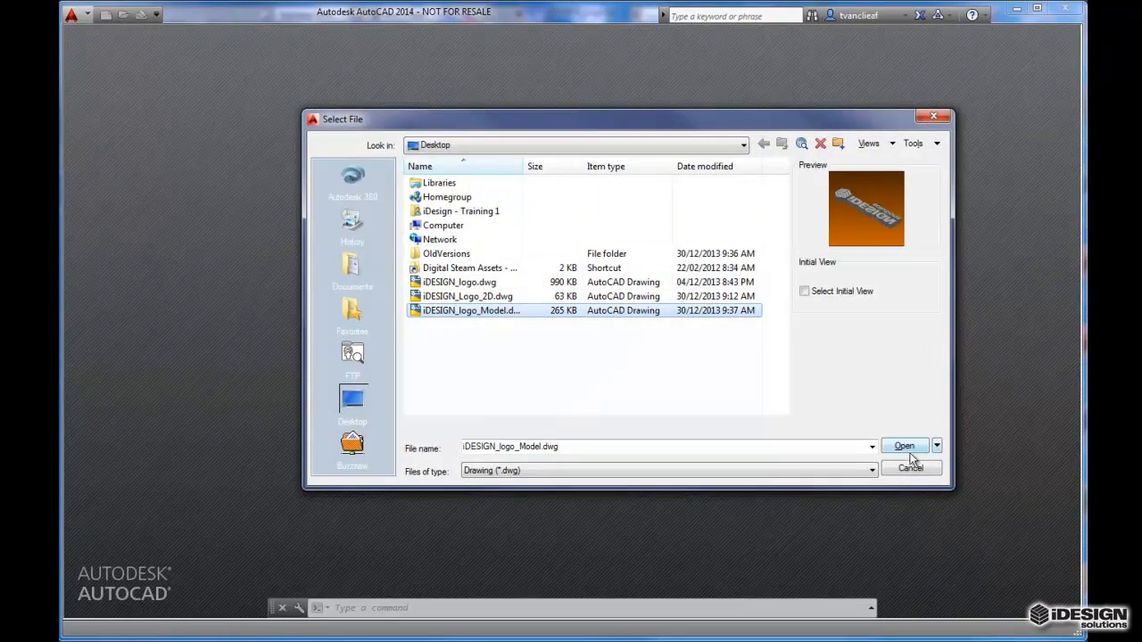
click(904, 445)
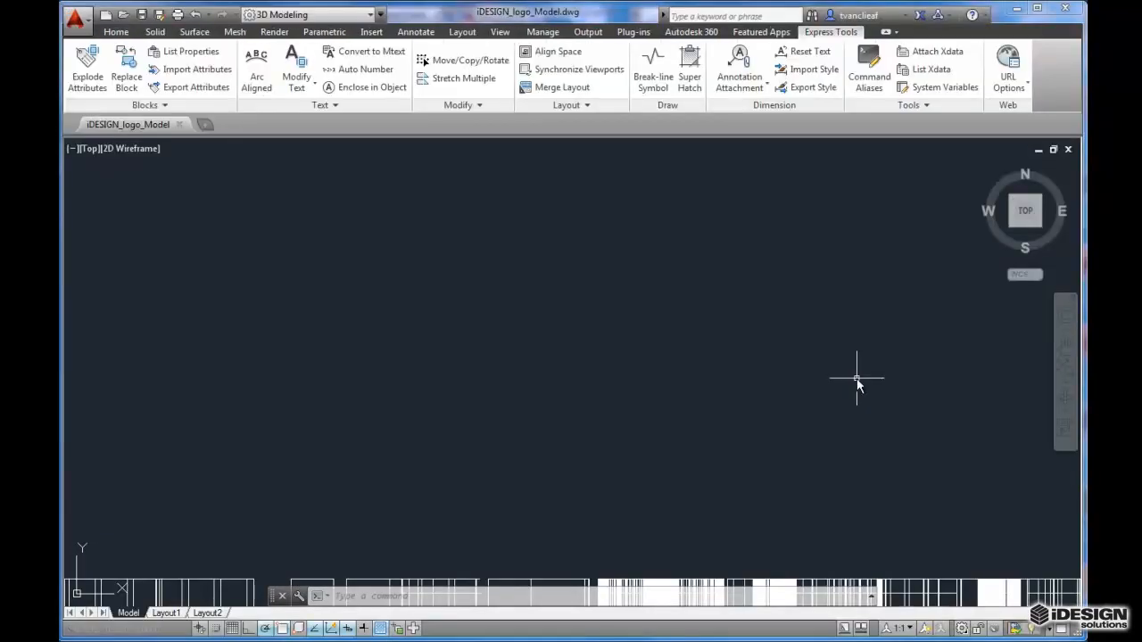
mouse_move(691, 307)
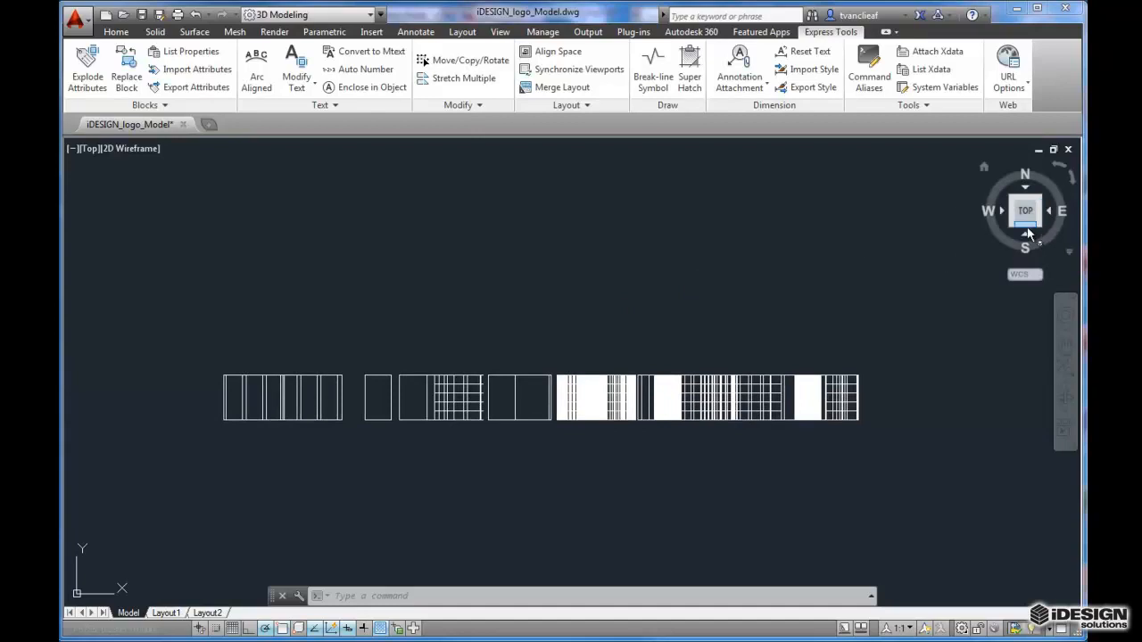
Switch the viewport to SW Isometric via the ViewCube corner
click(1035, 201)
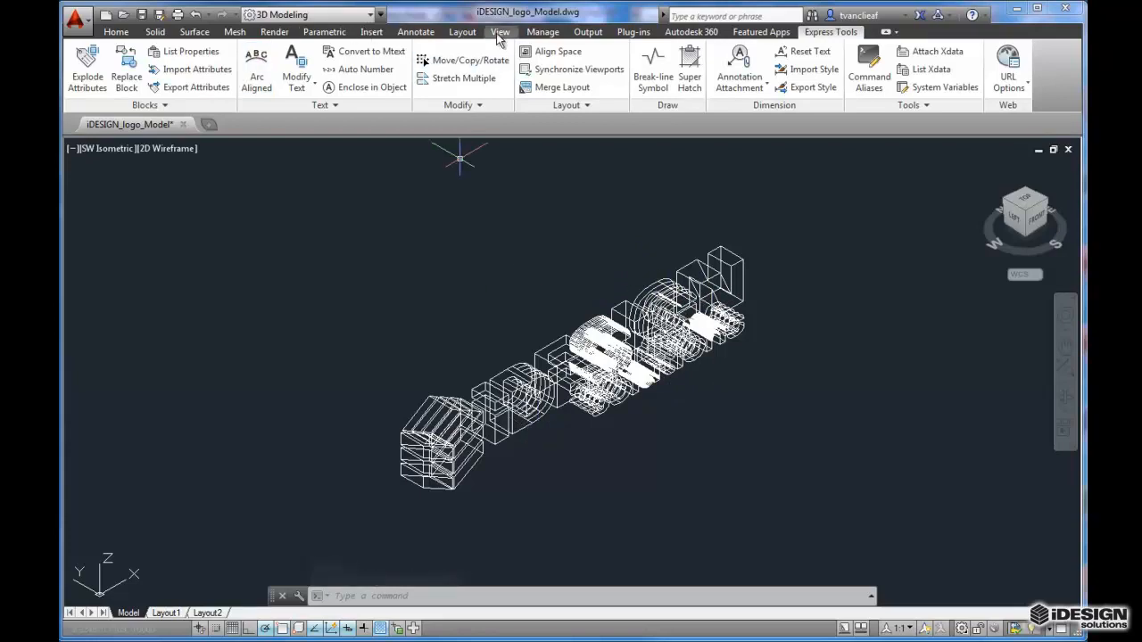
Set the viewport visual style to Shades of Gray
click(500, 31)
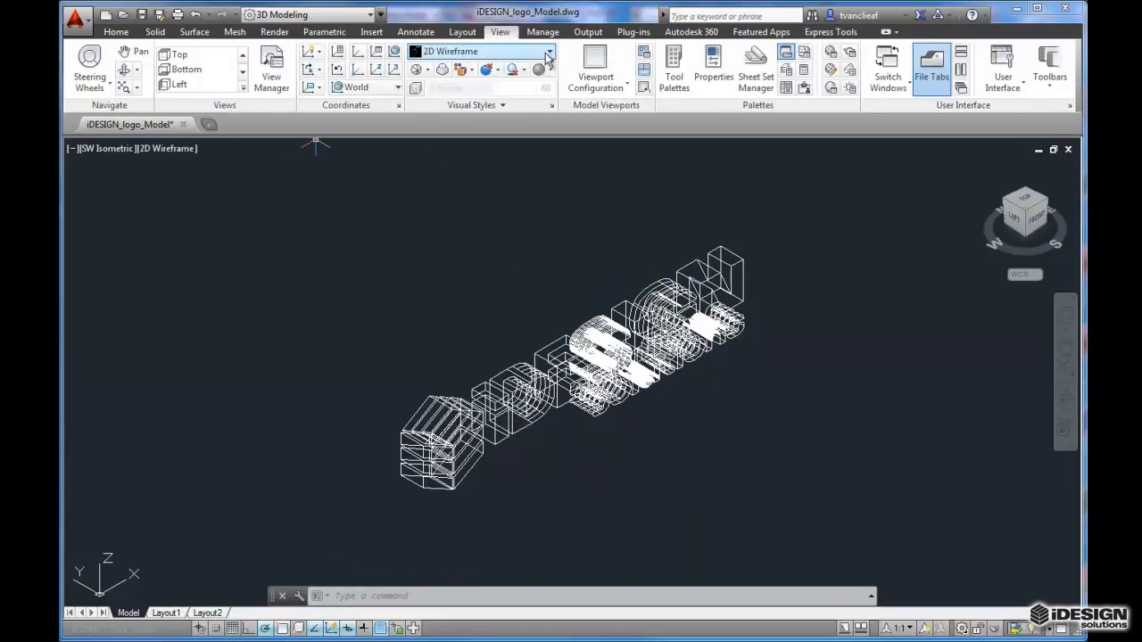
click(548, 51)
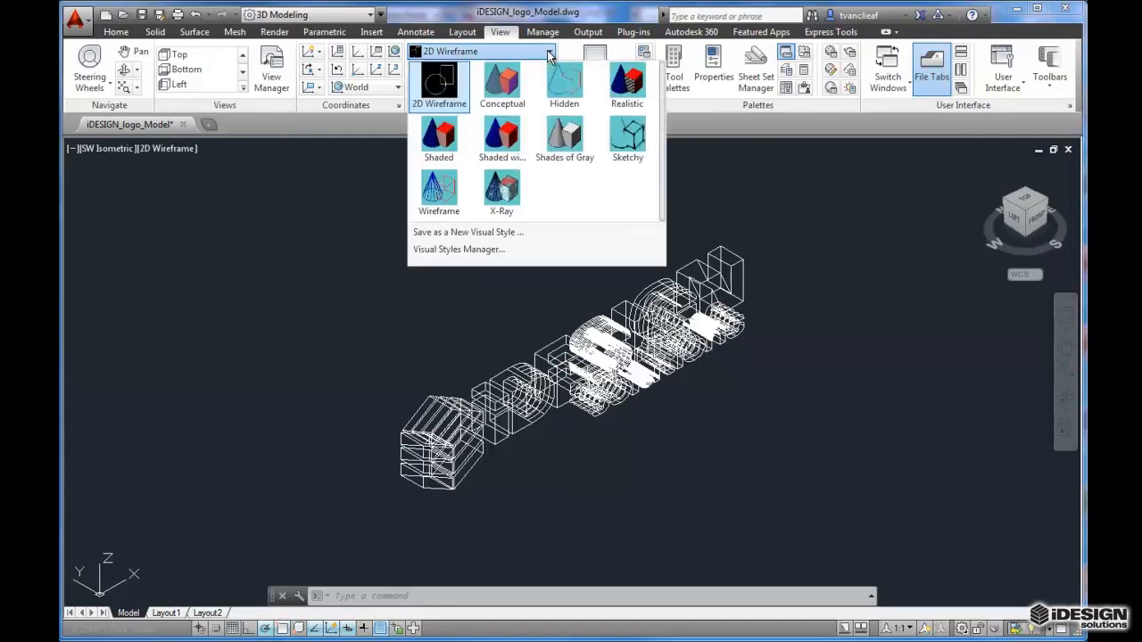
click(564, 139)
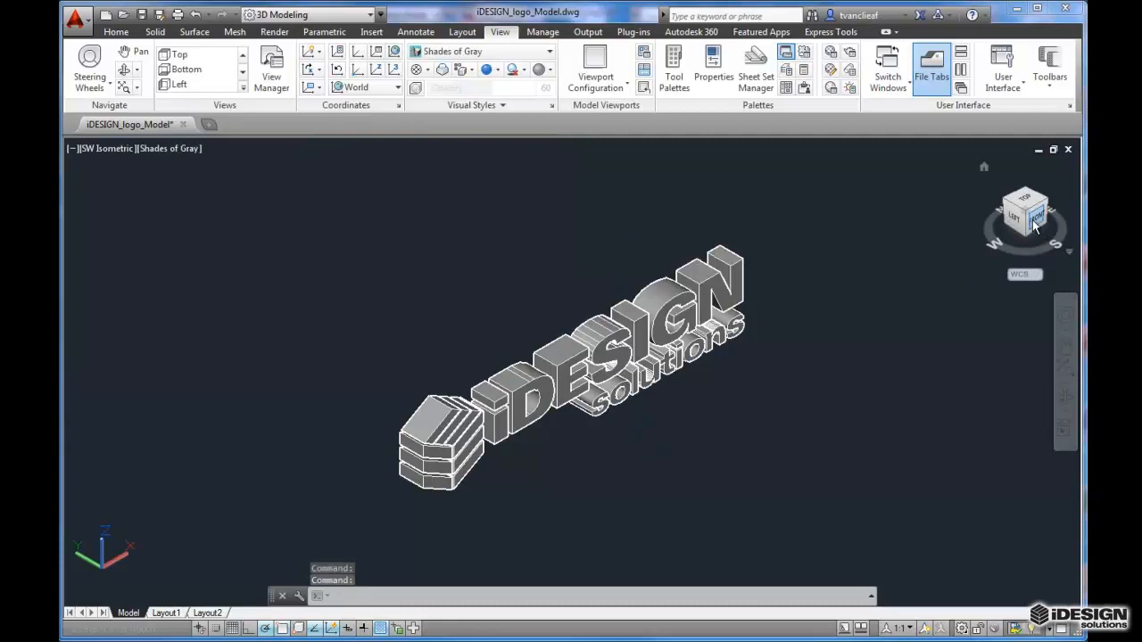
Switch to the Front view, then attempt UNION and cancel it
click(1015, 217)
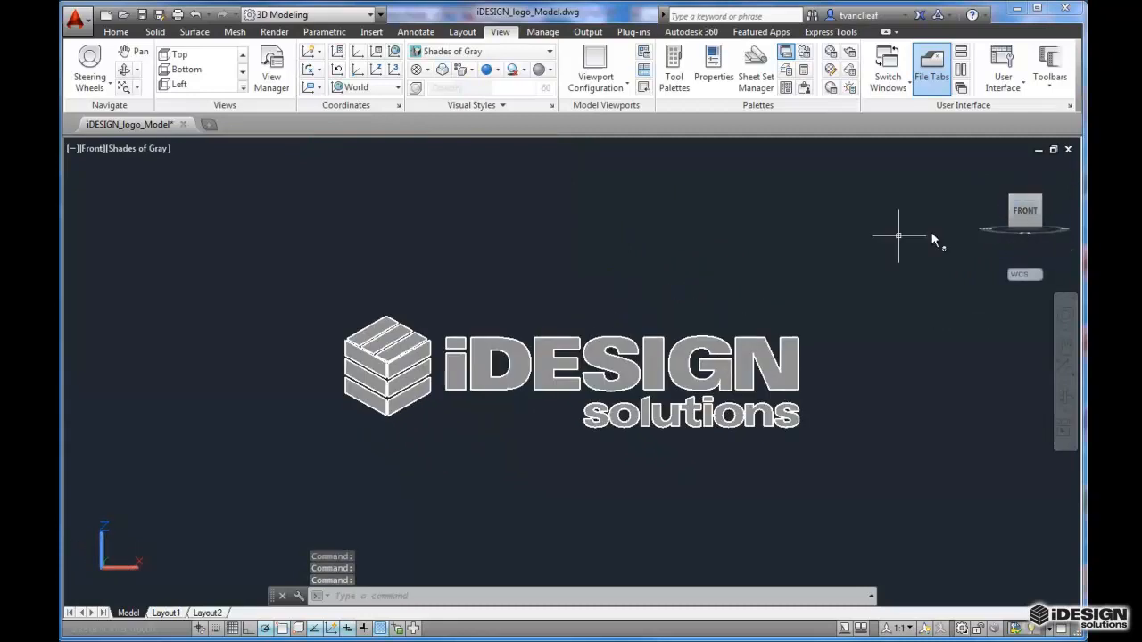
mouse_move(961, 293)
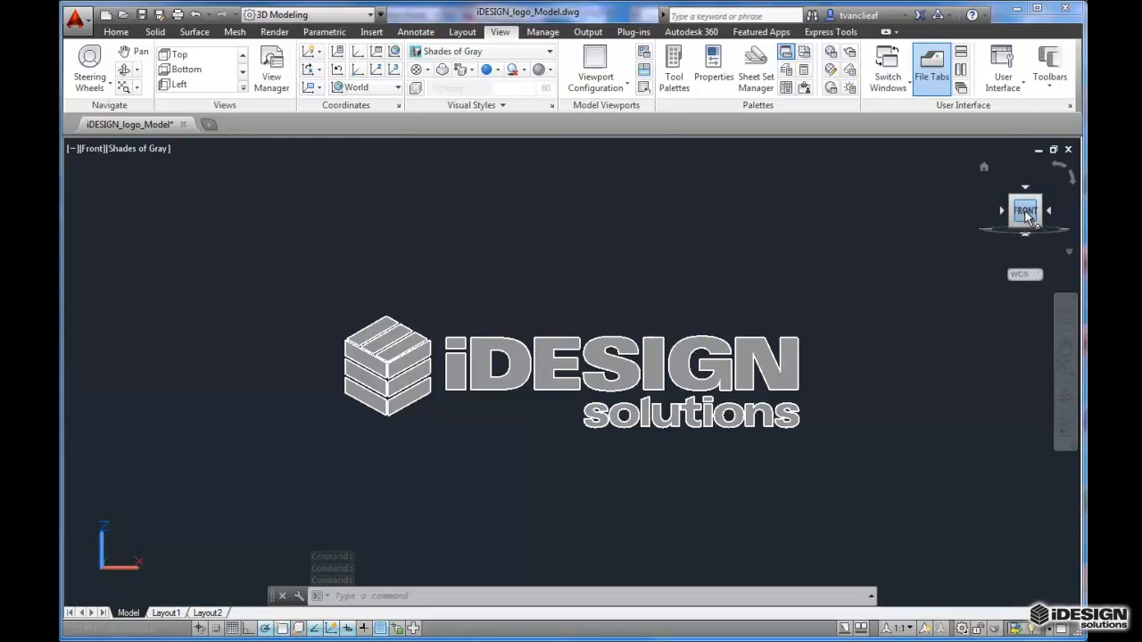
mouse_move(571, 370)
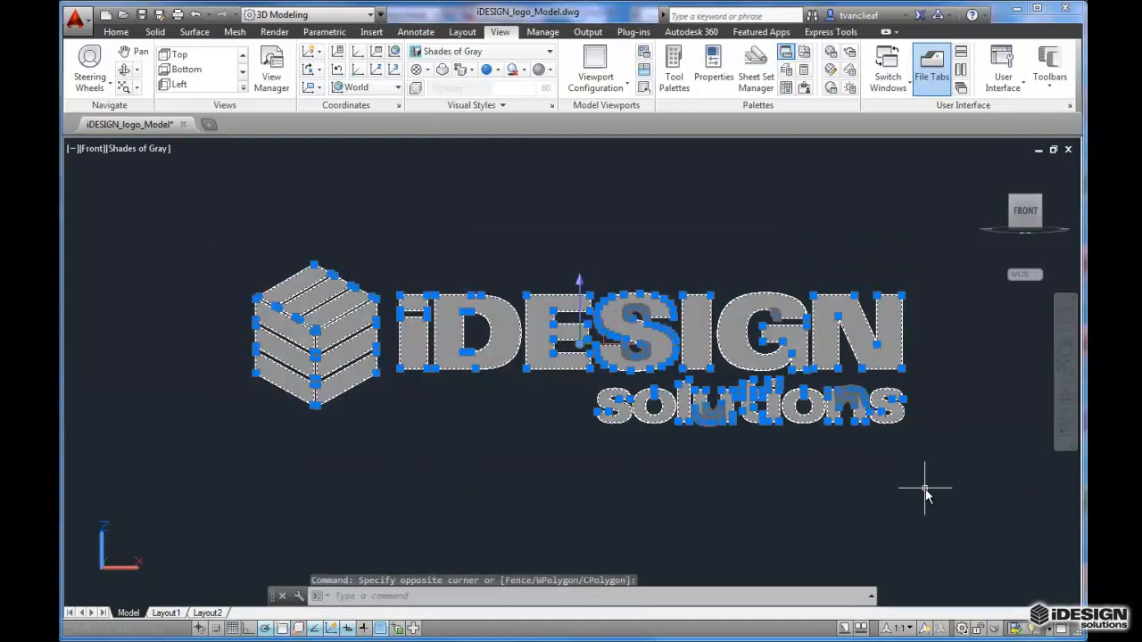
key(Escape)
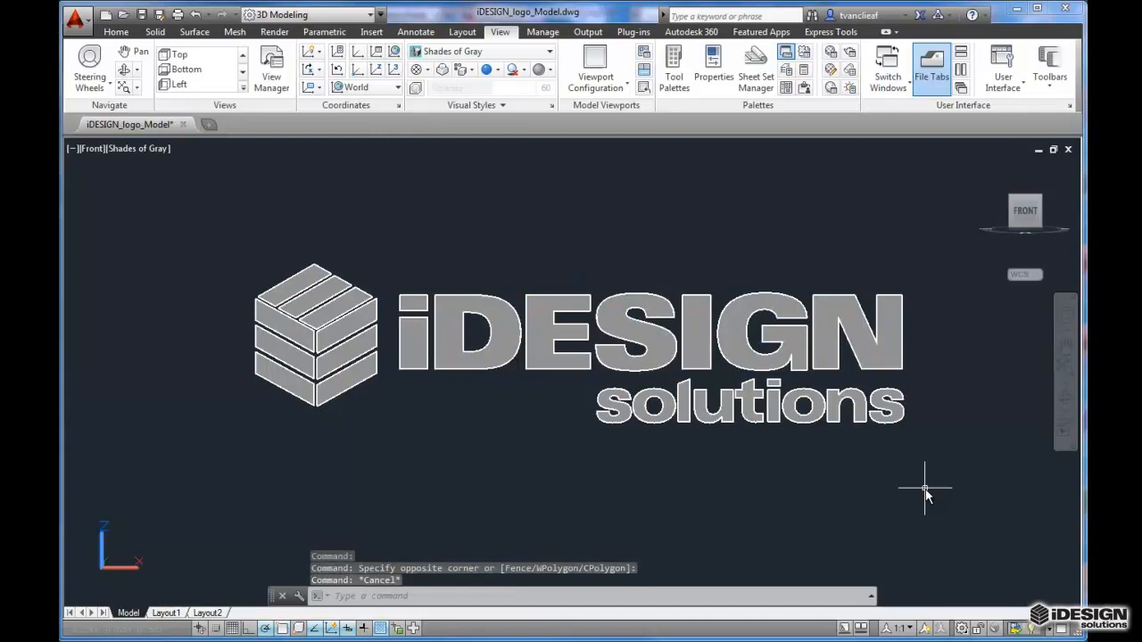
text(UNION)
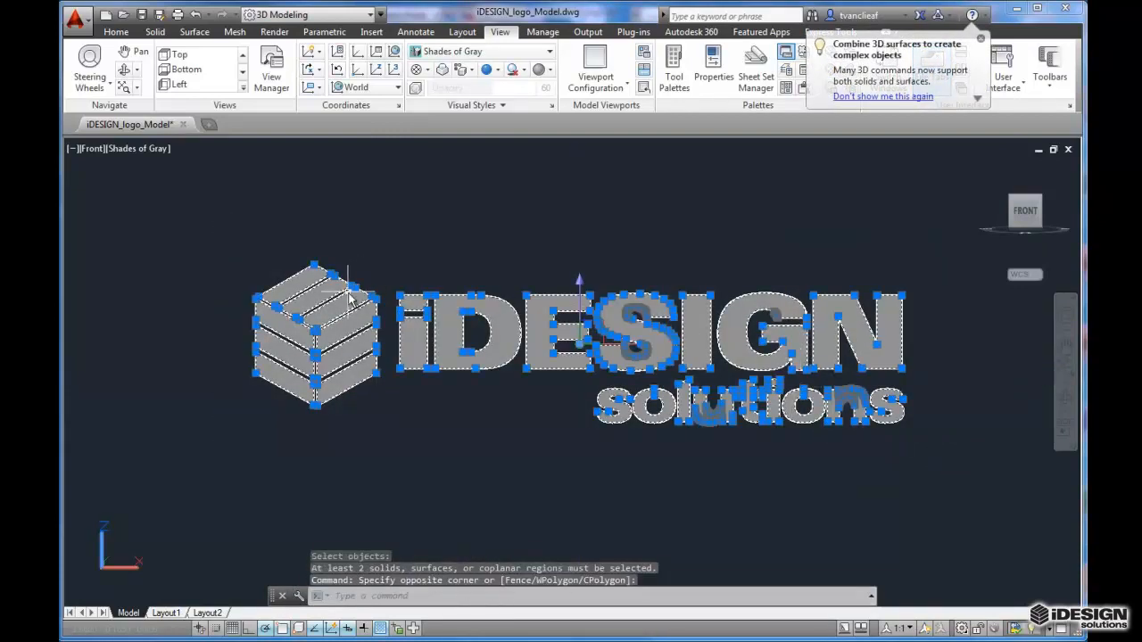
key(Escape)
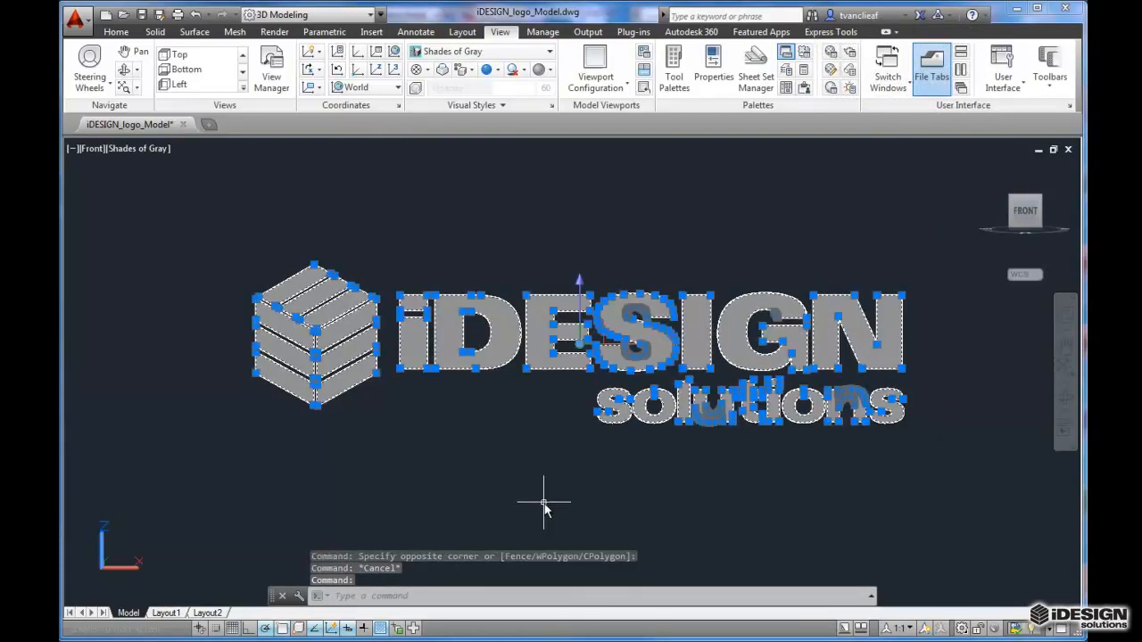
text(3DROTATE)
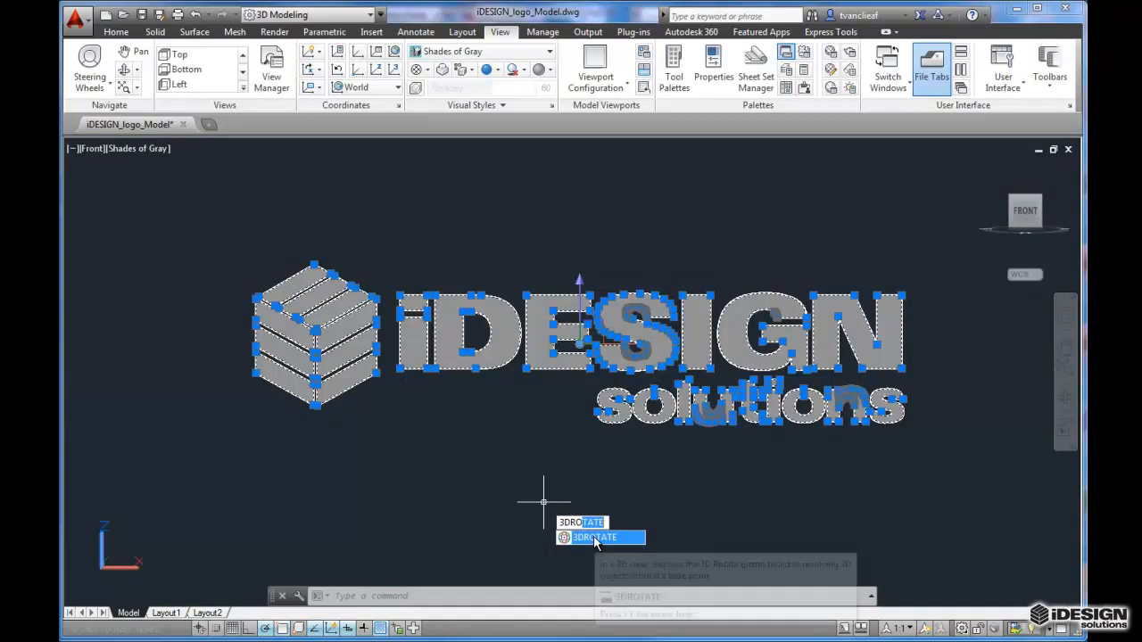
mouse_move(595, 537)
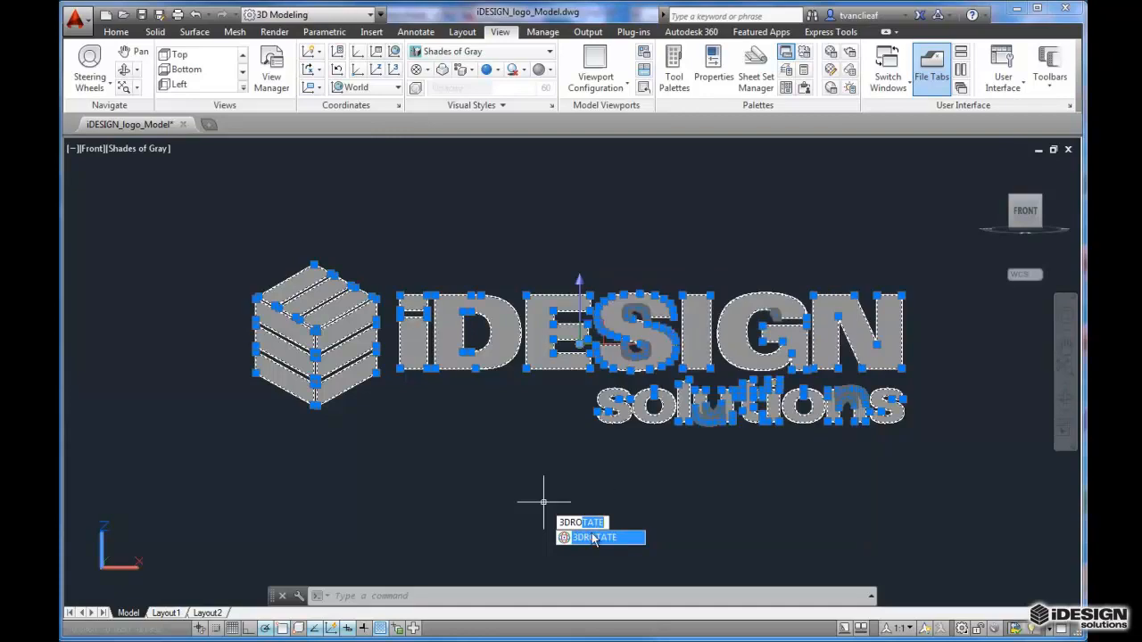
click(595, 537)
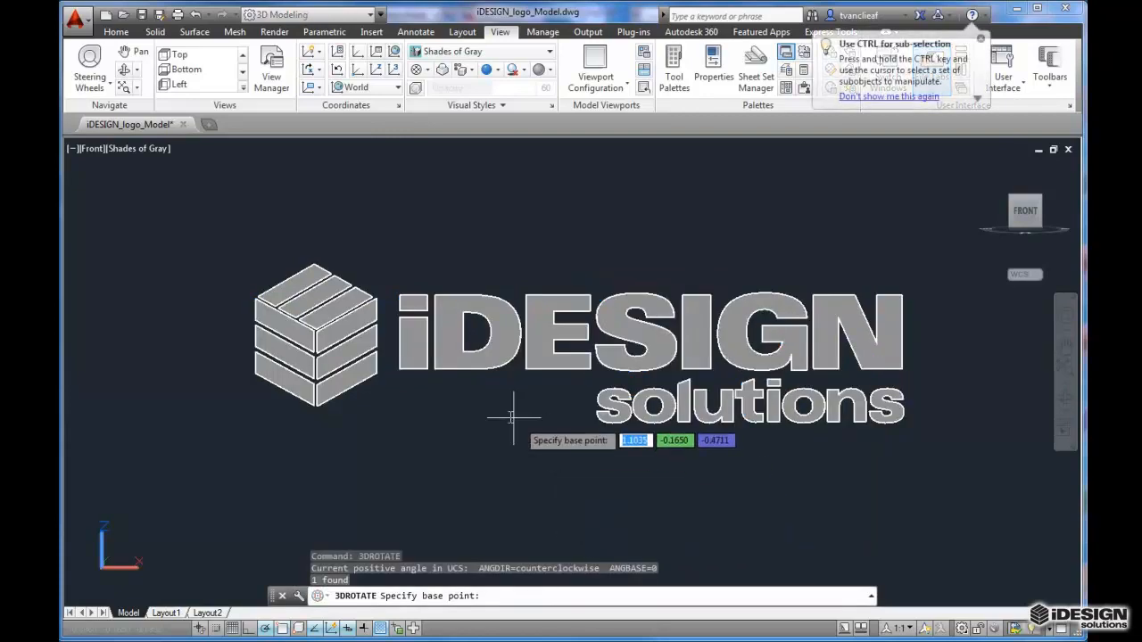
mouse_move(518, 453)
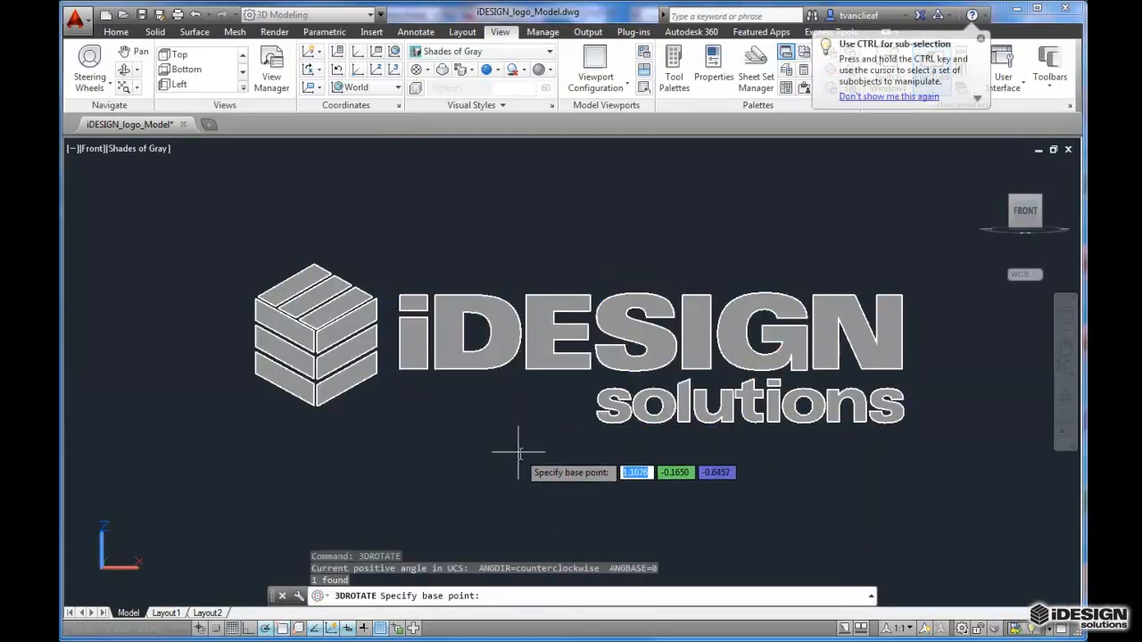
mouse_move(406, 370)
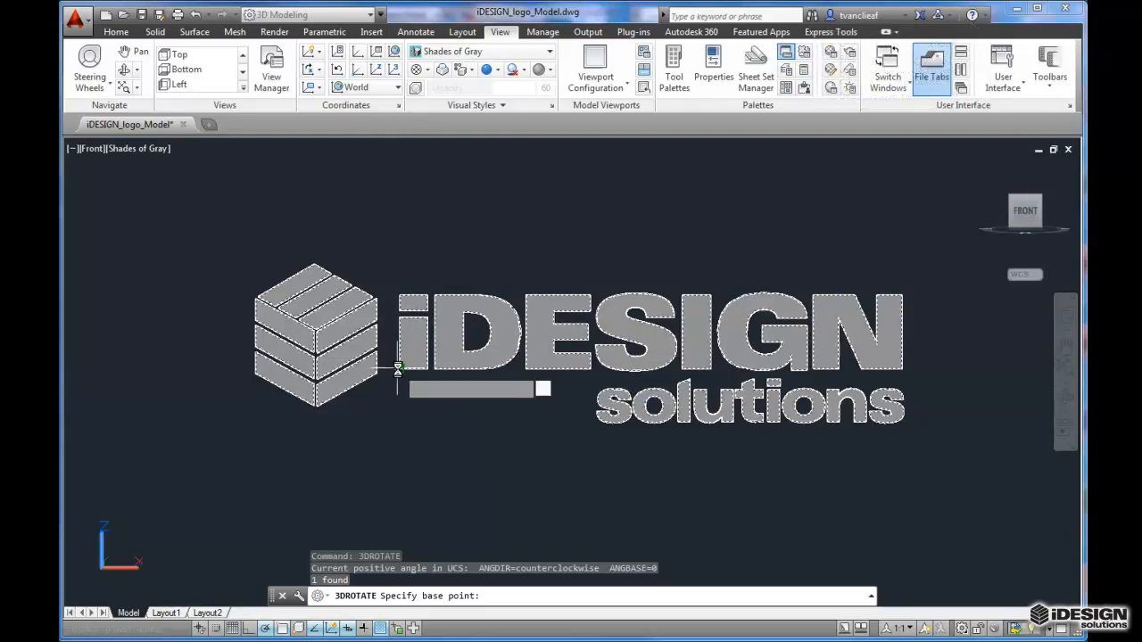
click(397, 368)
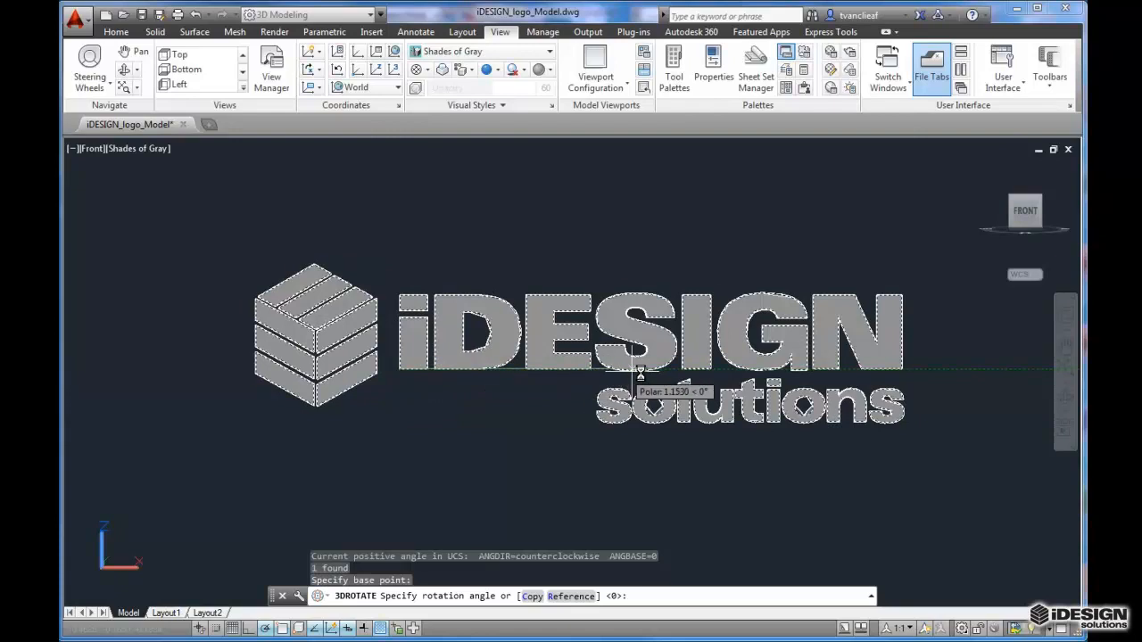
mouse_move(960, 366)
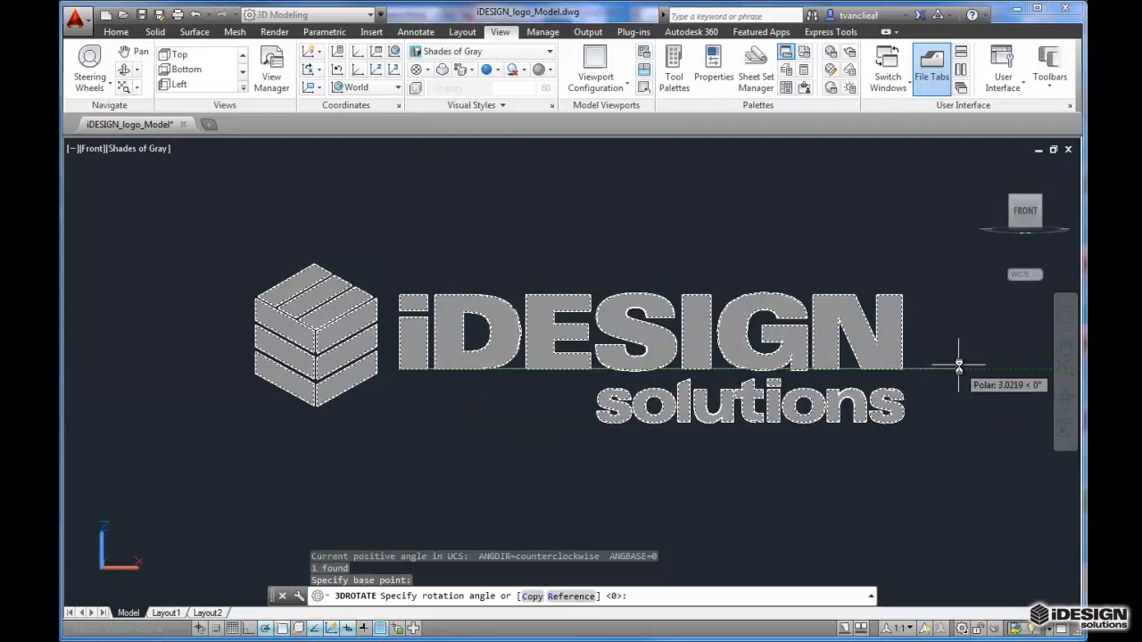
mouse_move(972, 366)
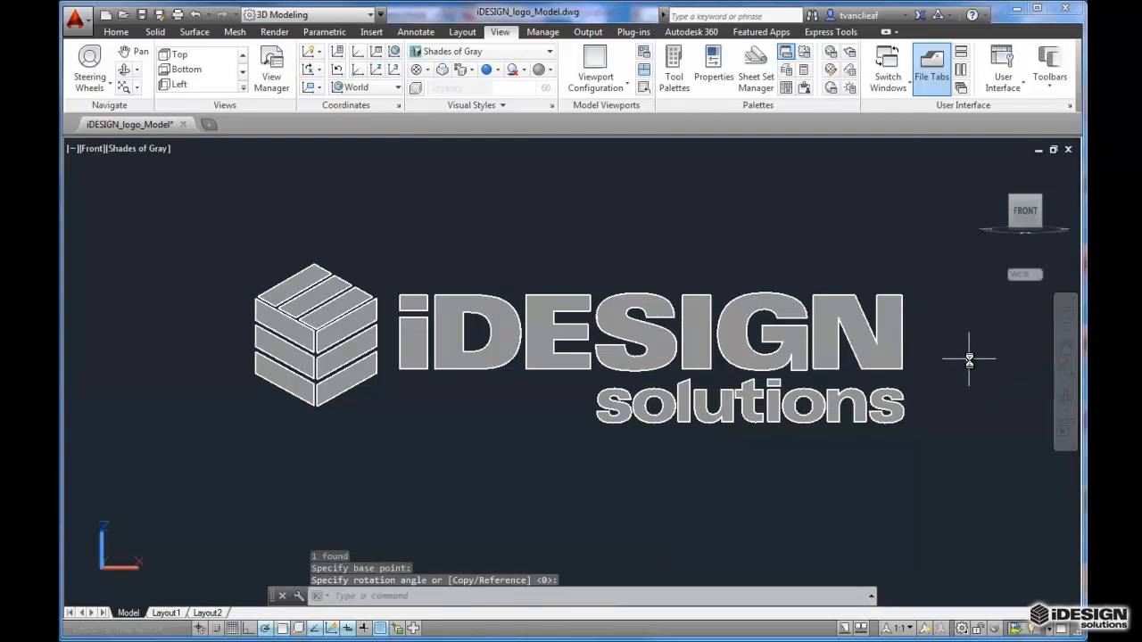
text(90)
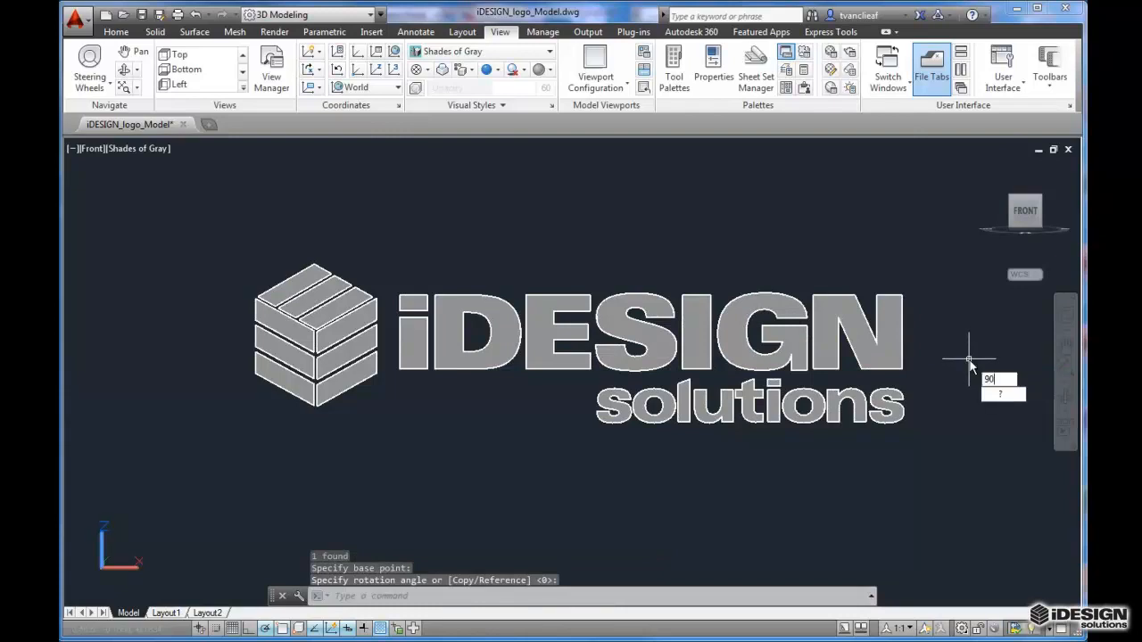
key(Return)
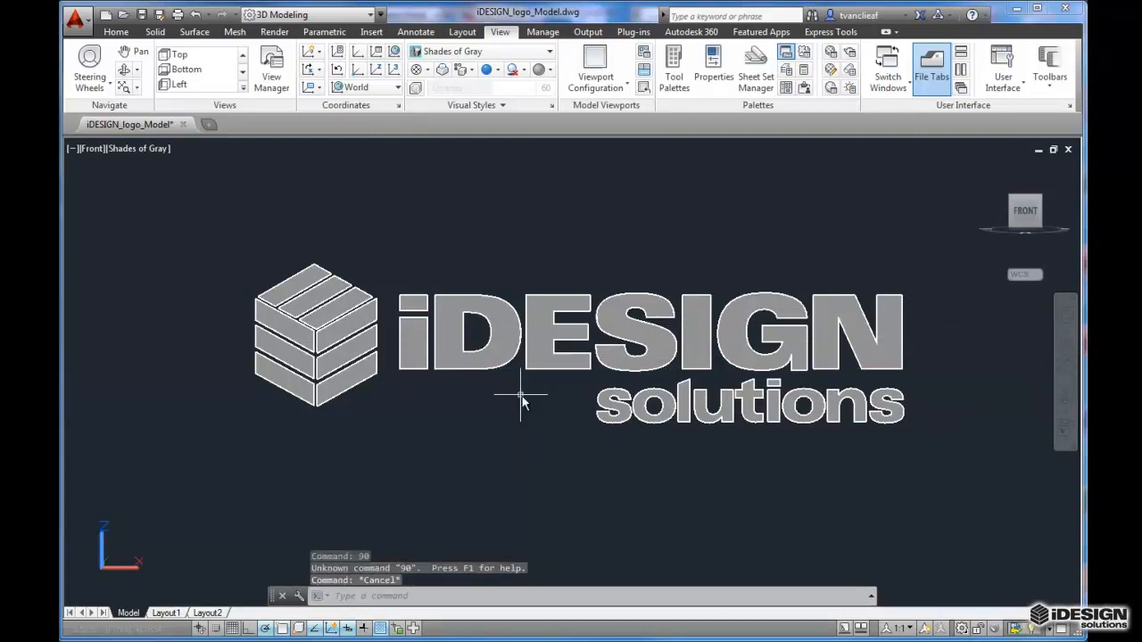
click(535, 383)
text(3DROTATE)
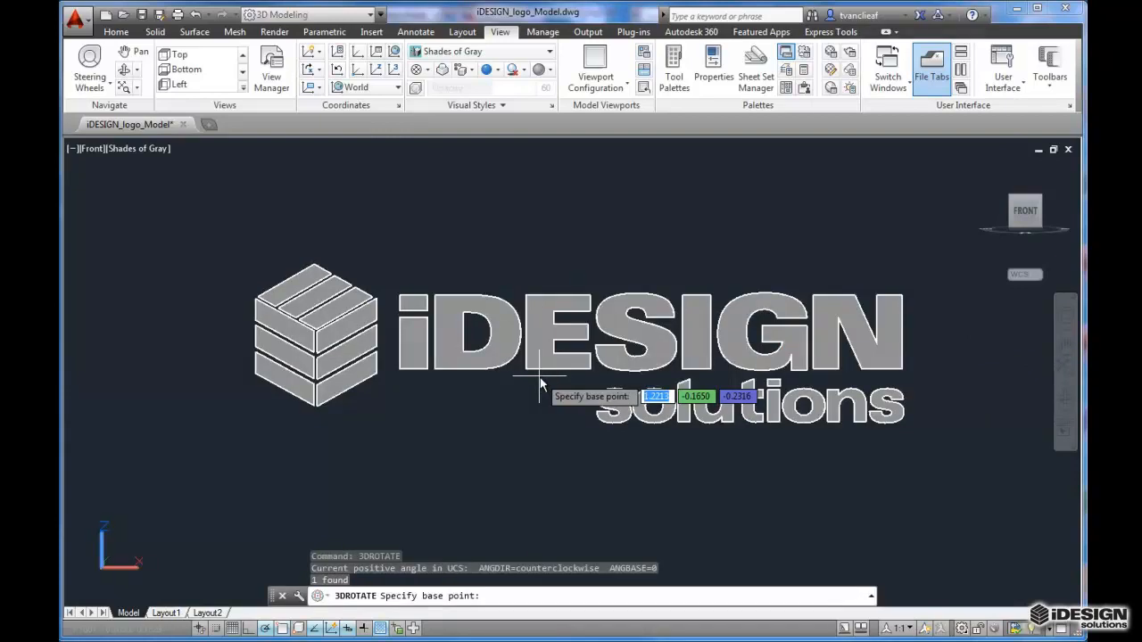
mouse_move(400, 370)
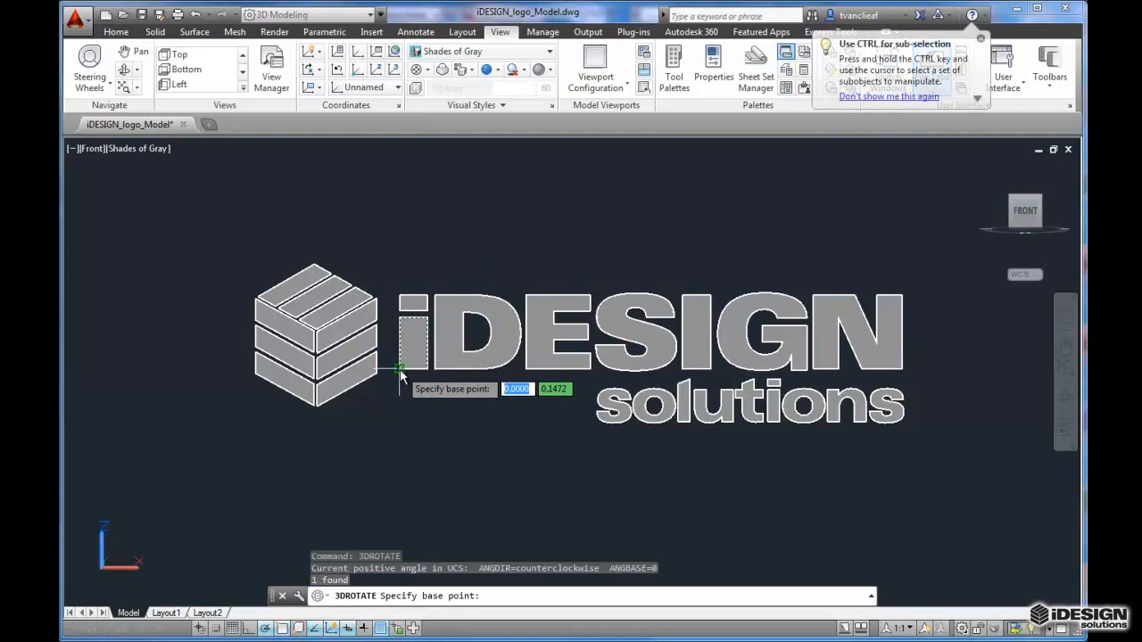
click(400, 368)
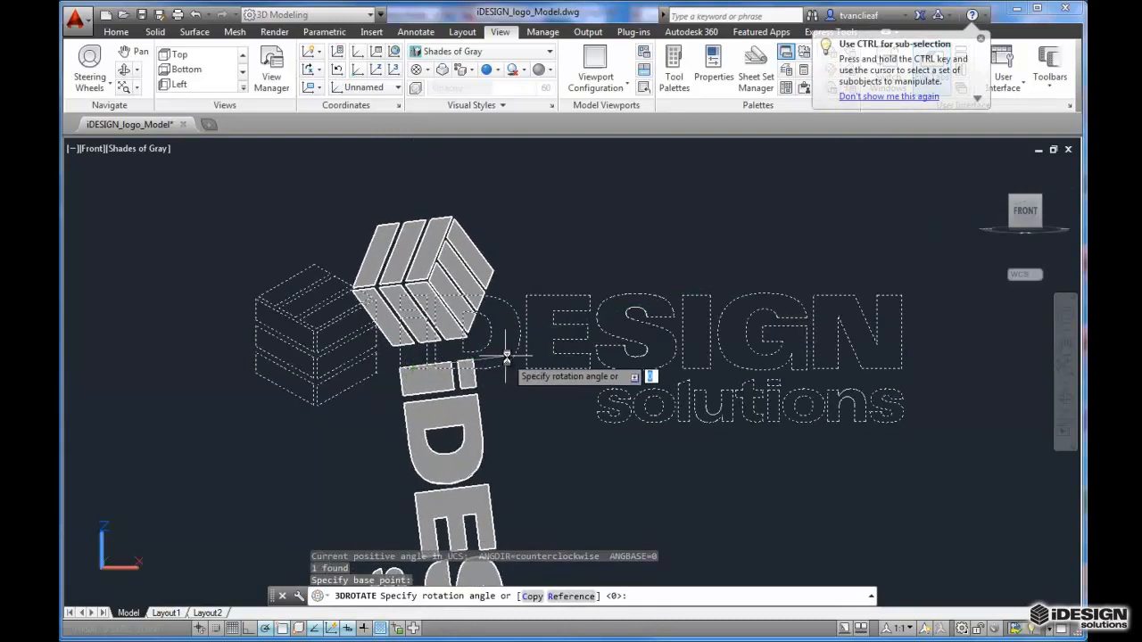
mouse_move(571, 317)
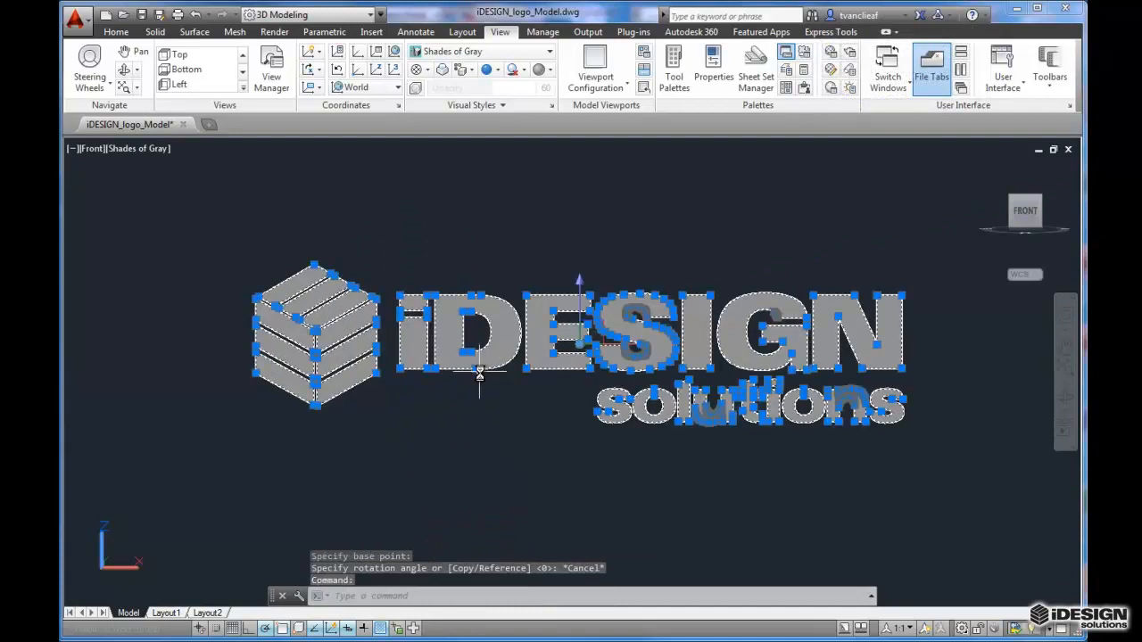
key(Escape)
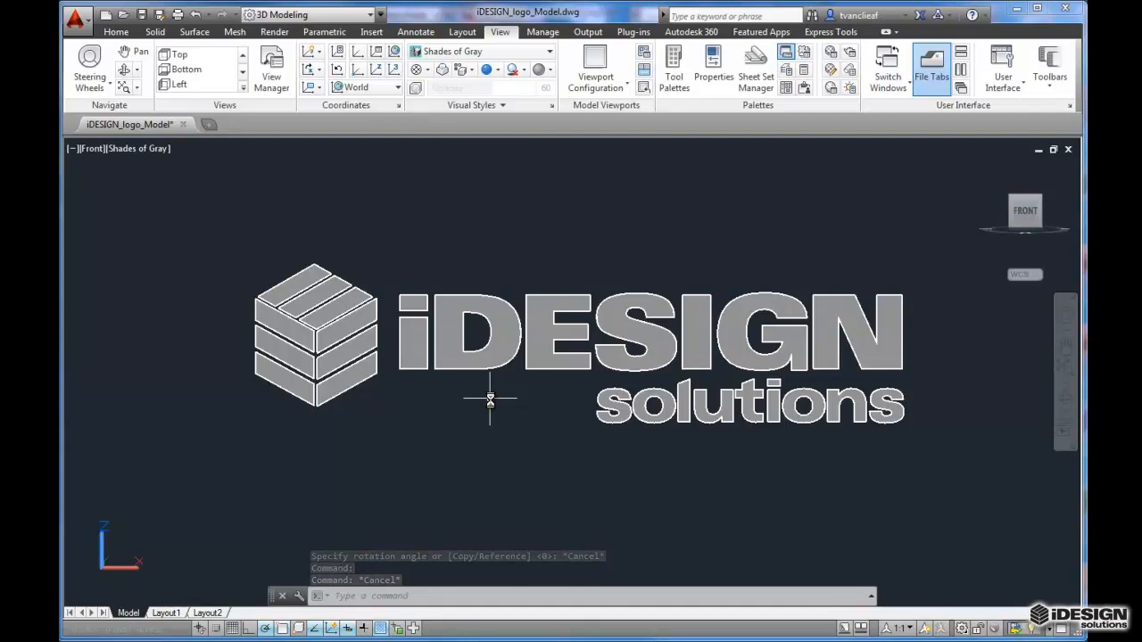
Rotate the logo with ROTATE3D about a horizontal two-point axis
text(ro)
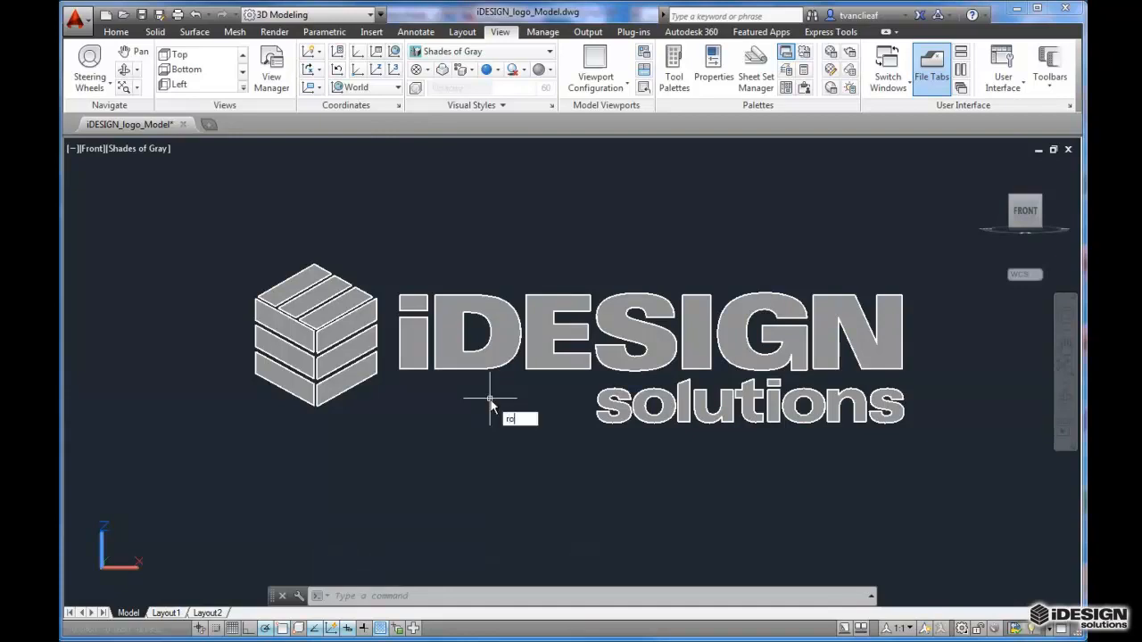
text(o)
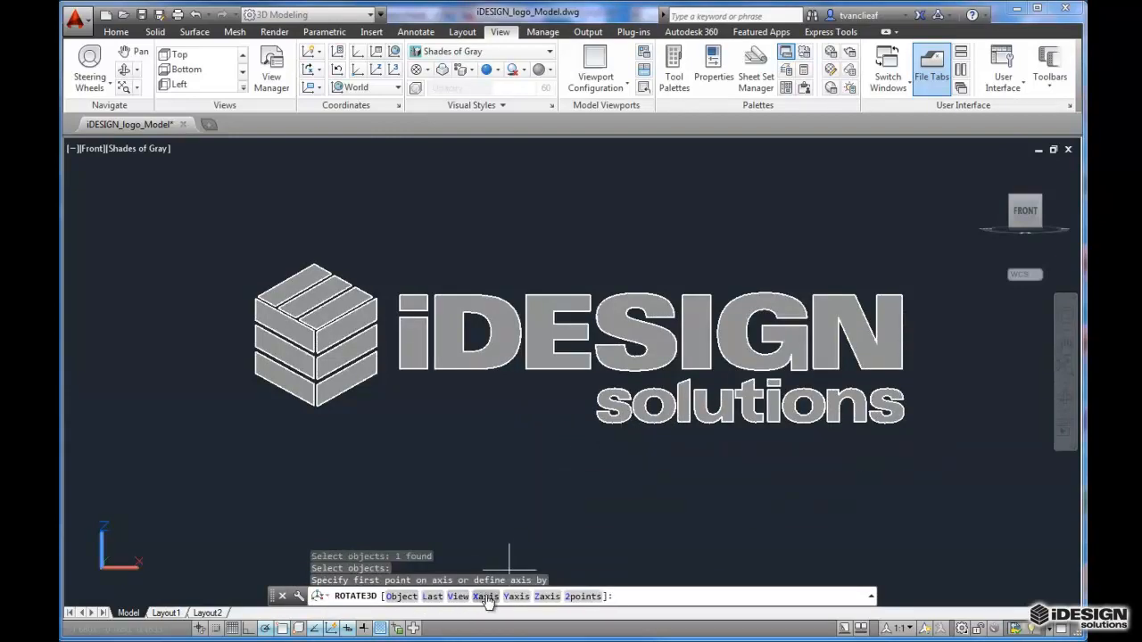
mouse_move(585, 596)
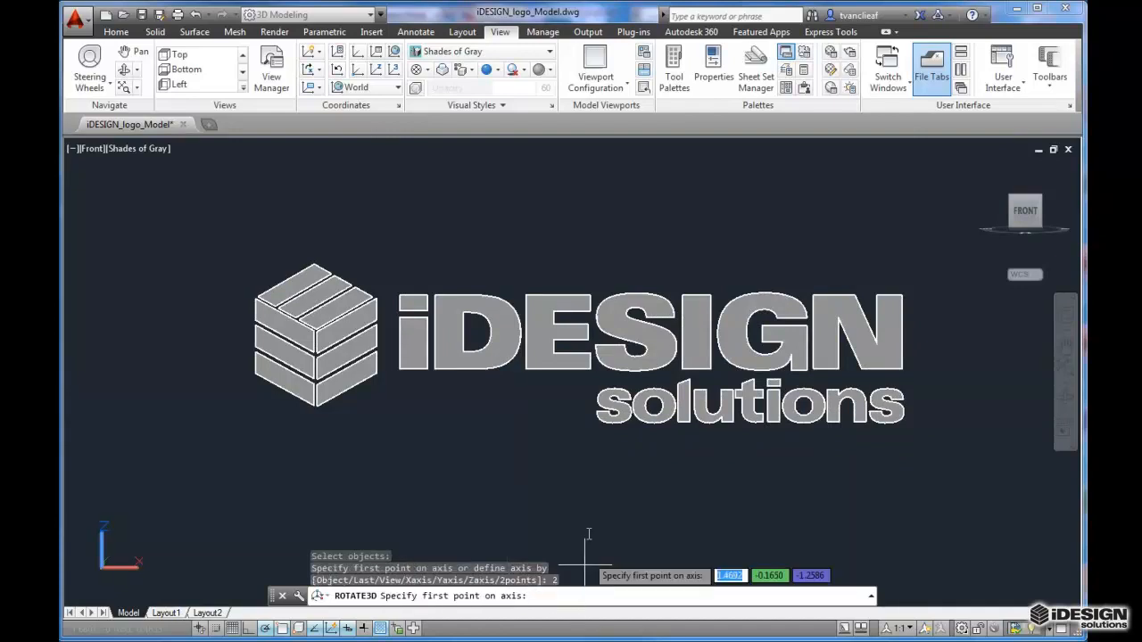
mouse_move(398, 370)
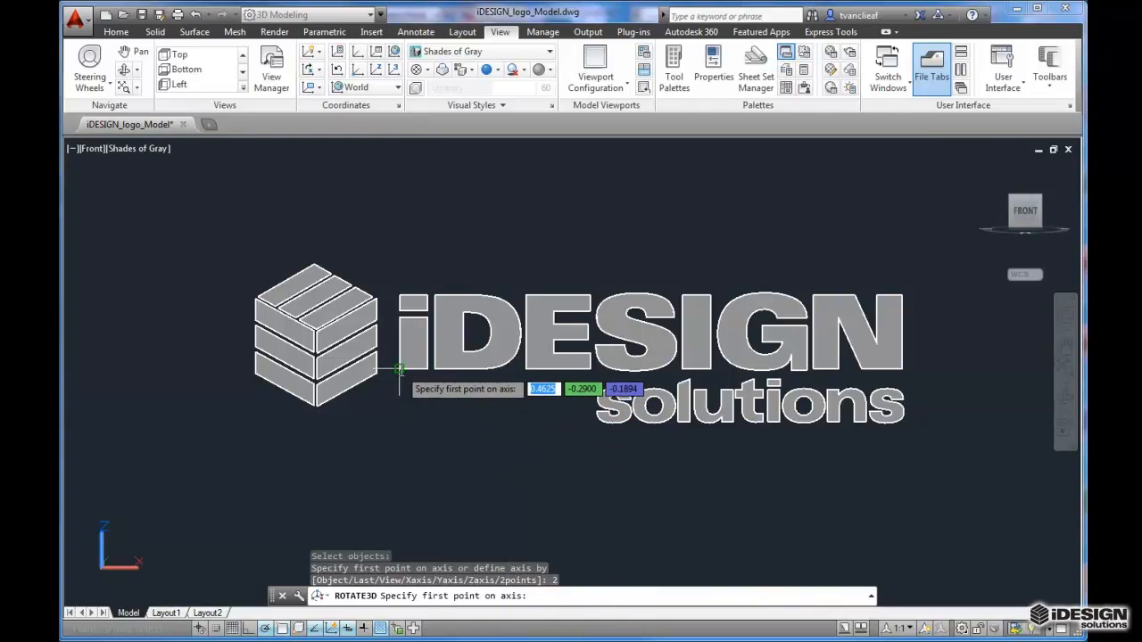
click(399, 370)
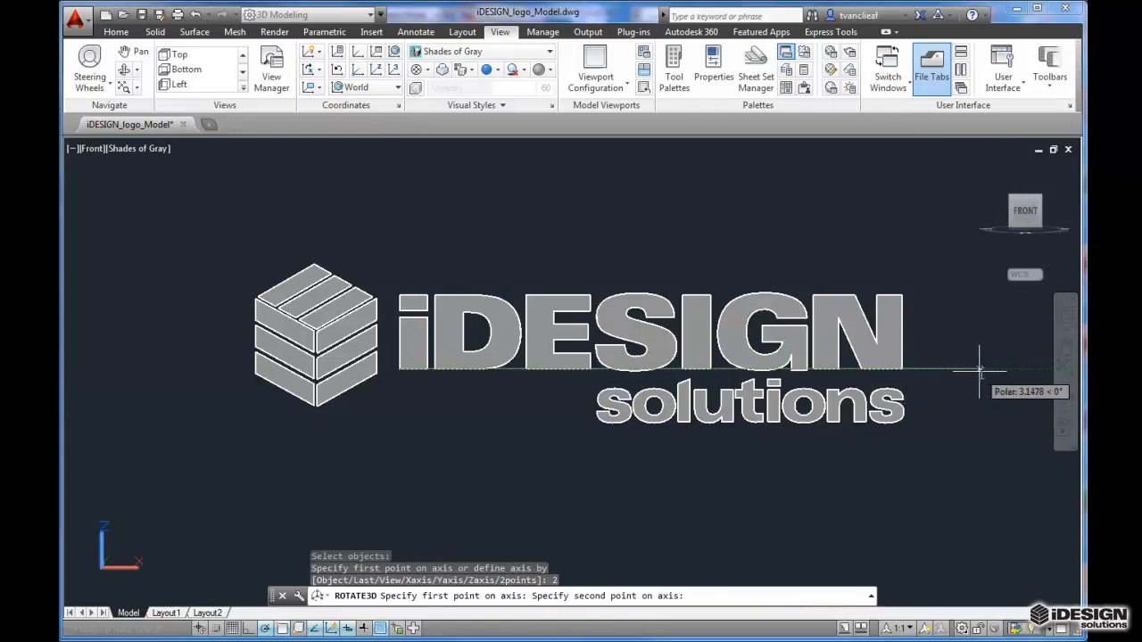
click(980, 370)
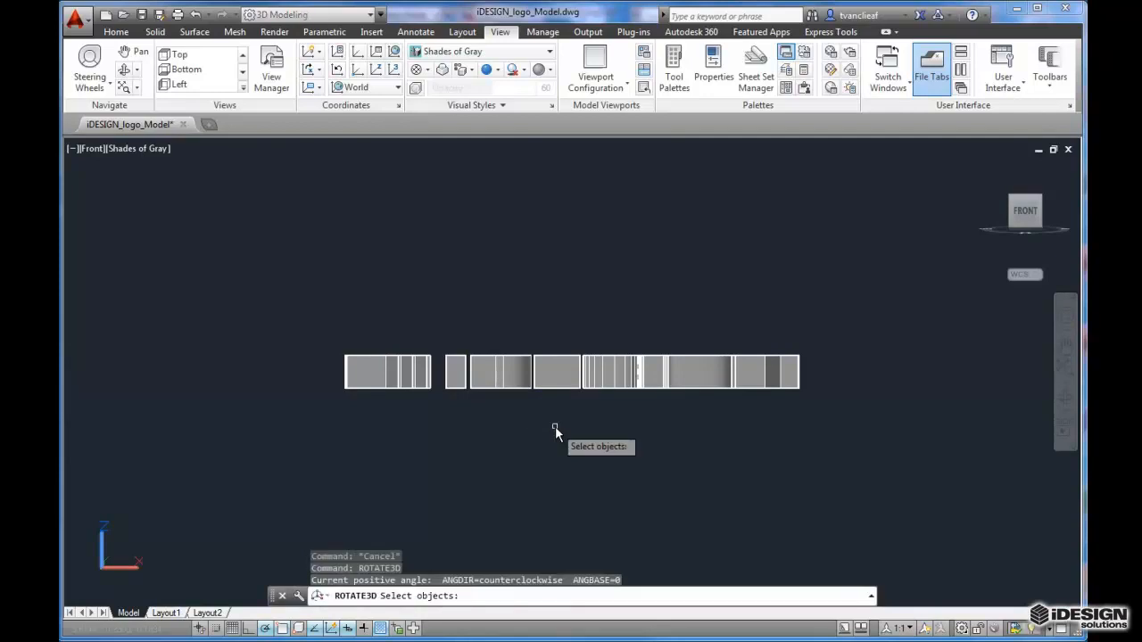
Select the edge-on logo and define a horizontal rotation axis along its edge
click(351, 373)
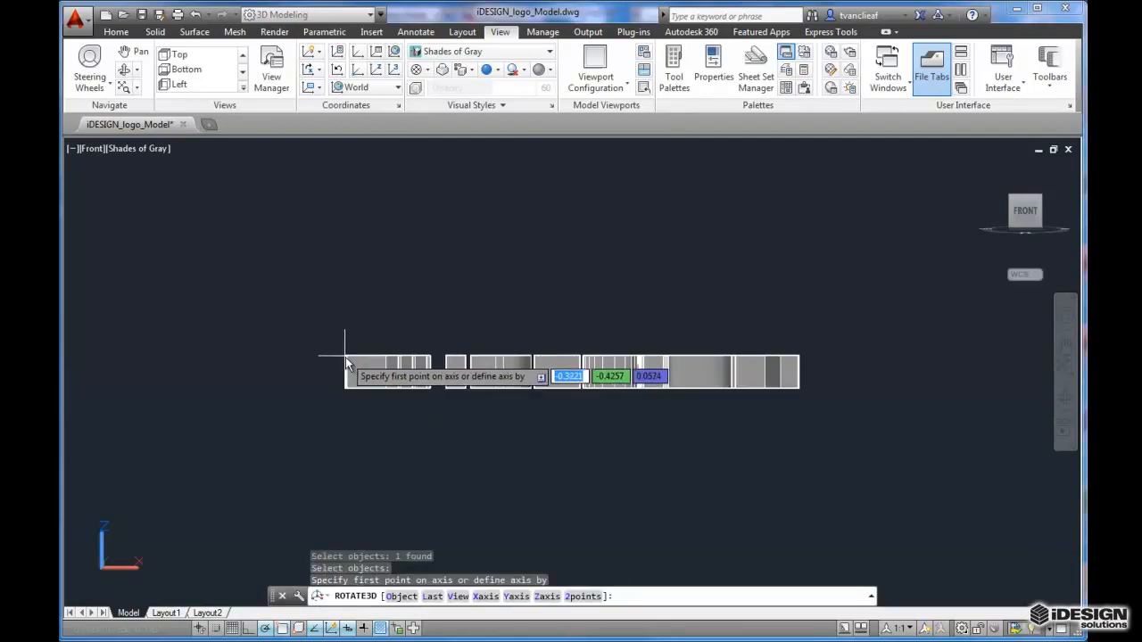
mouse_move(346, 373)
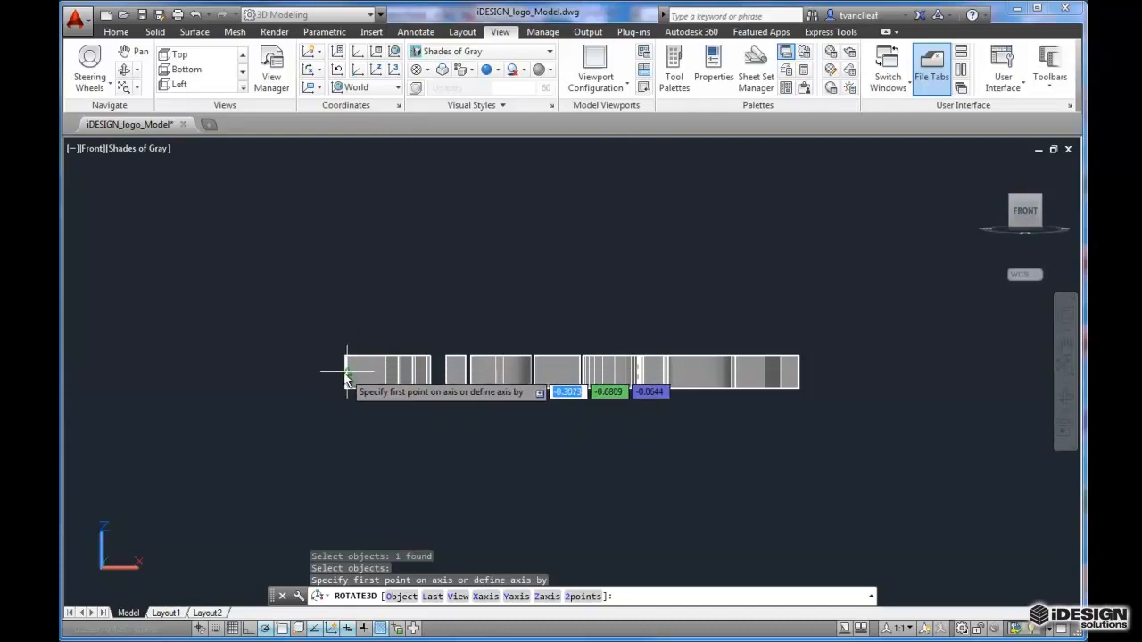
click(347, 373)
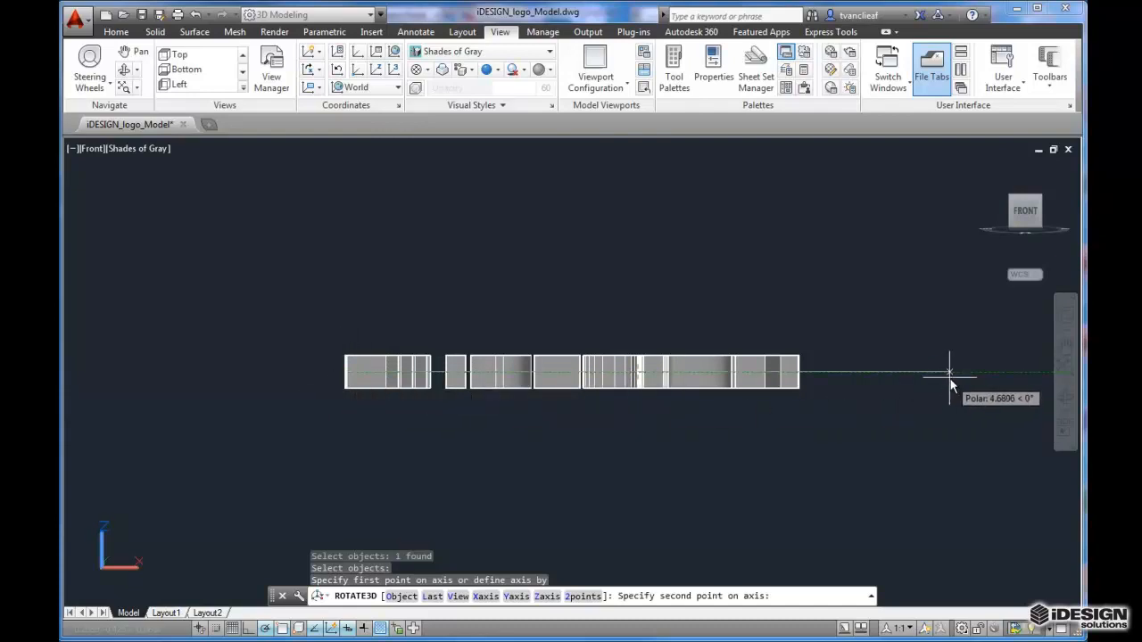
click(949, 372)
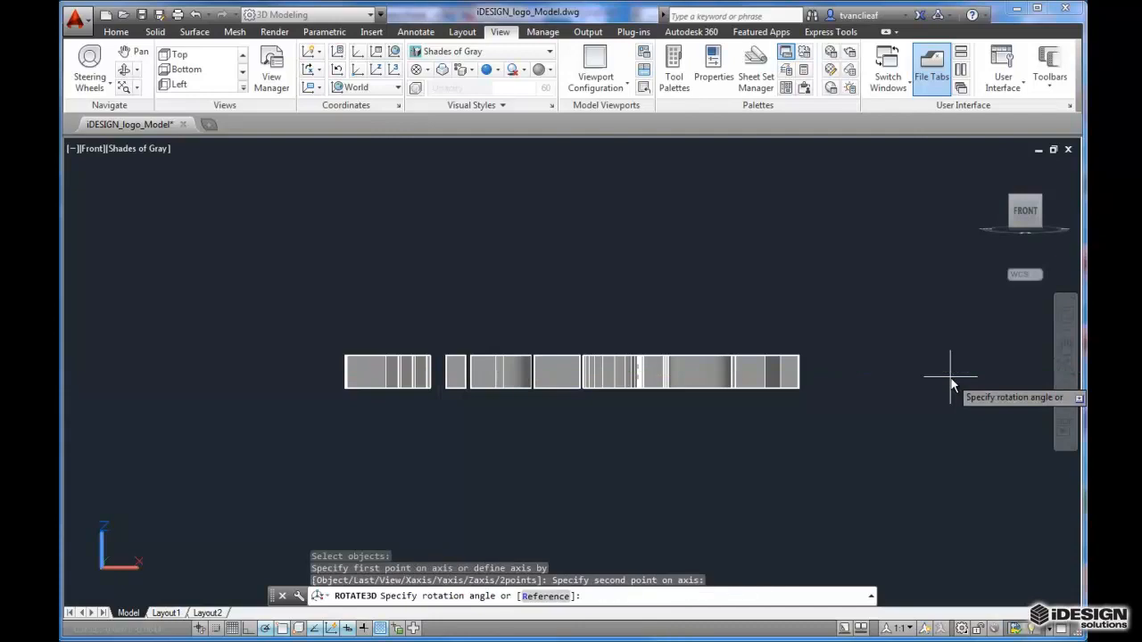
mouse_move(943, 379)
text(180)
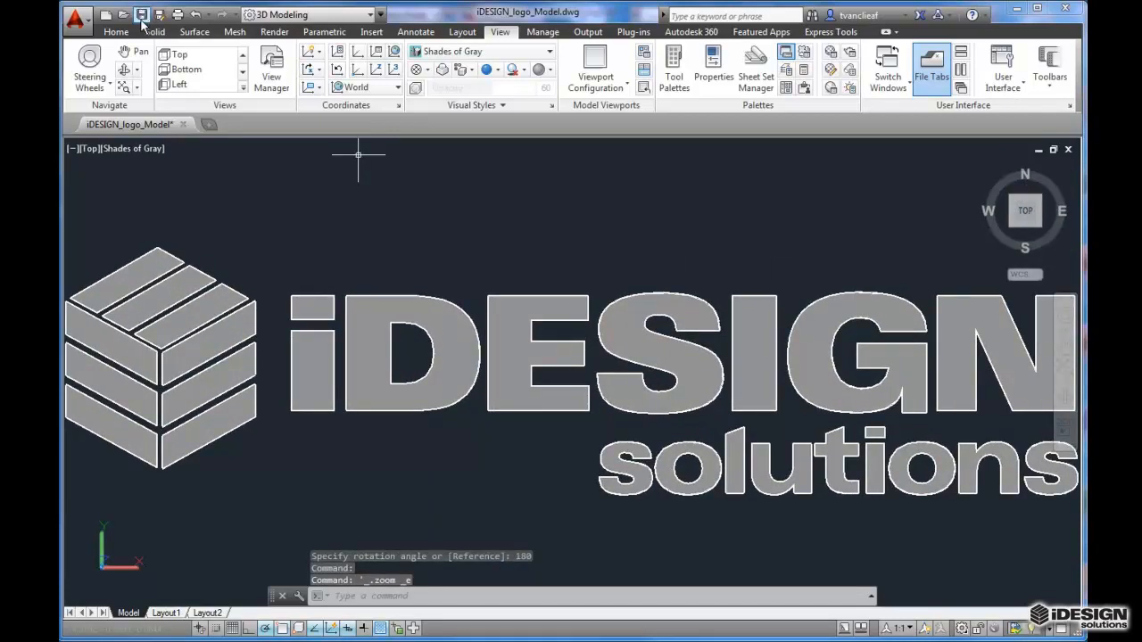
Save the AutoCAD drawing with the flat logo, then zoom out
click(141, 15)
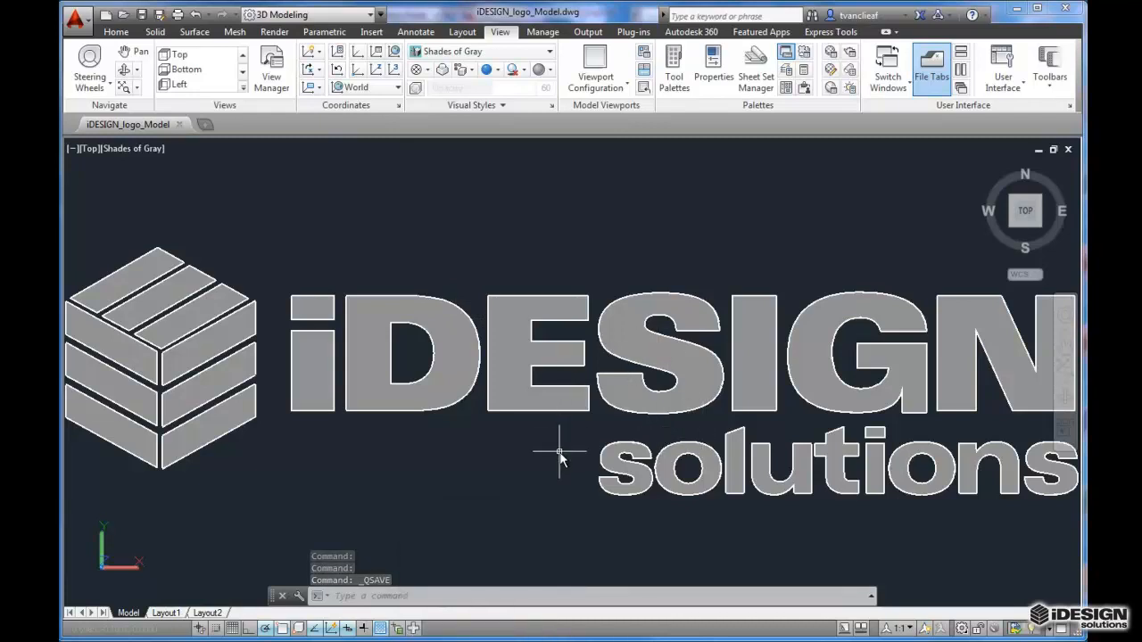
scroll(down, 3)
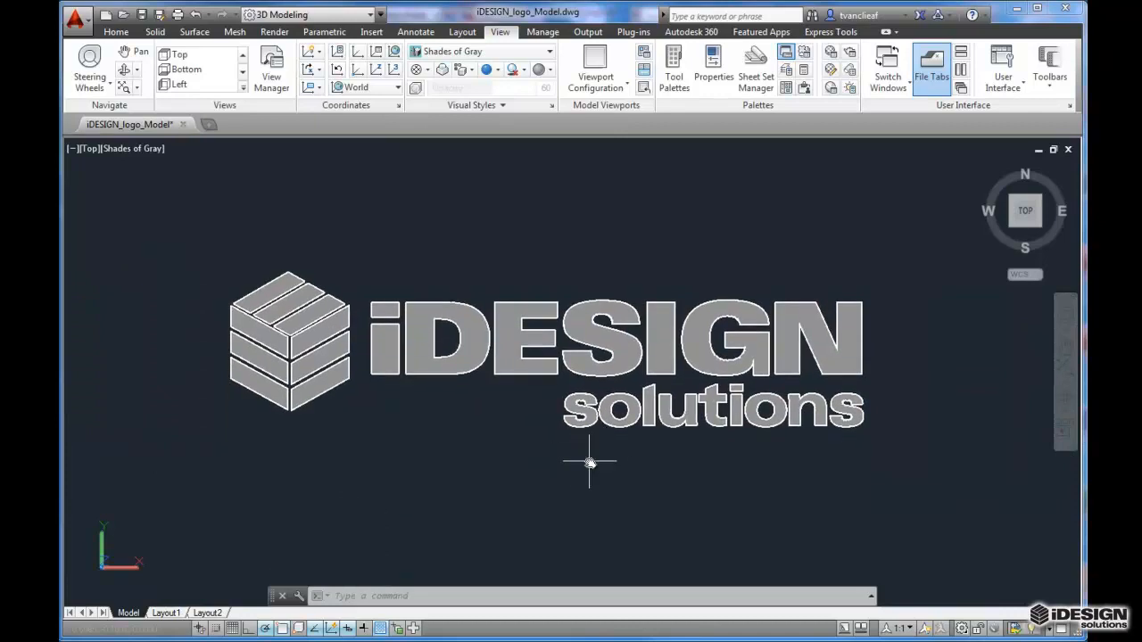
mouse_move(584, 467)
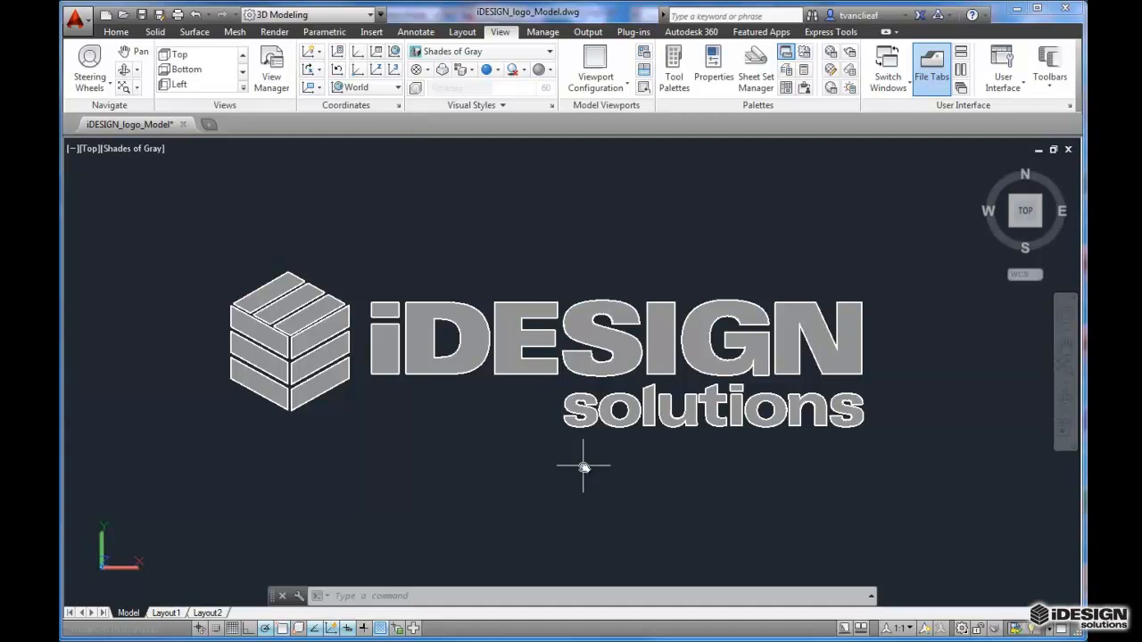
mouse_move(1062, 506)
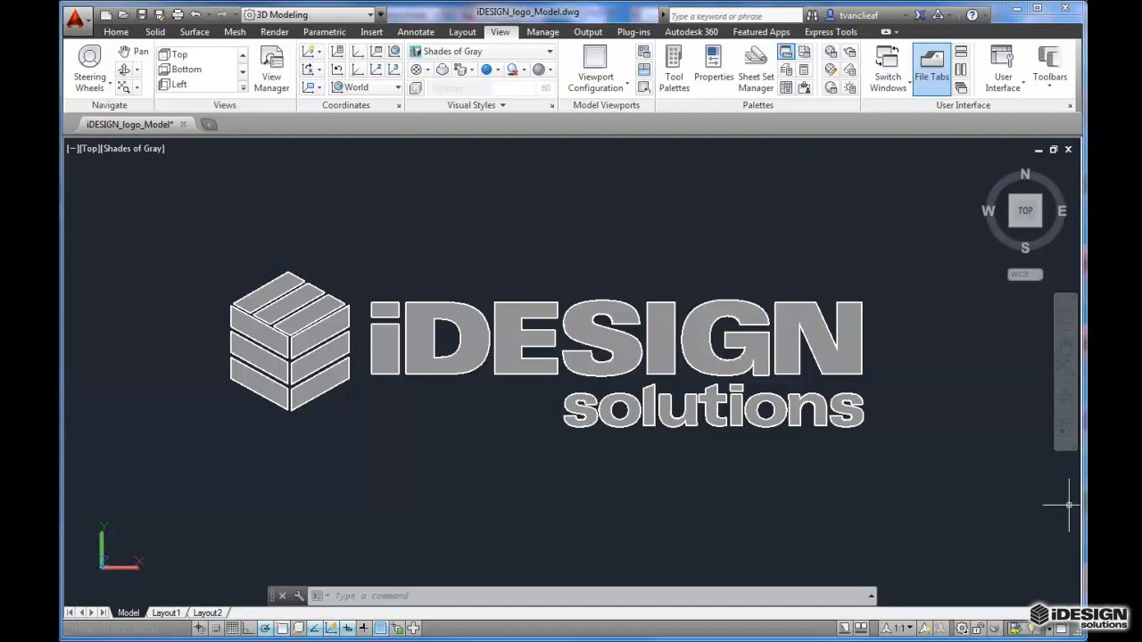
mouse_move(1071, 506)
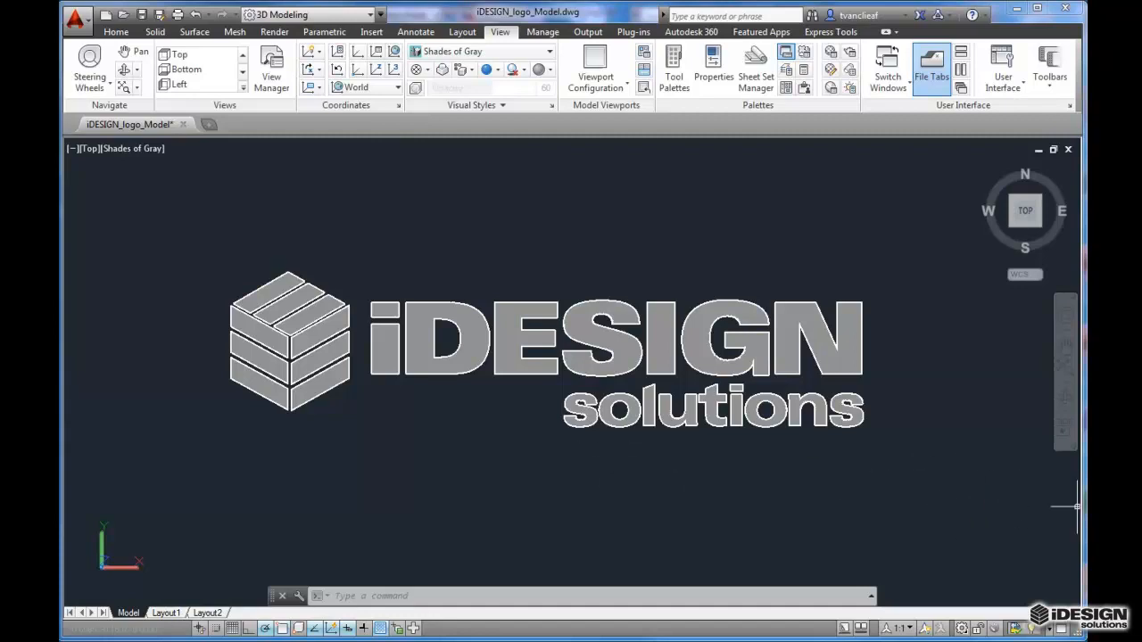